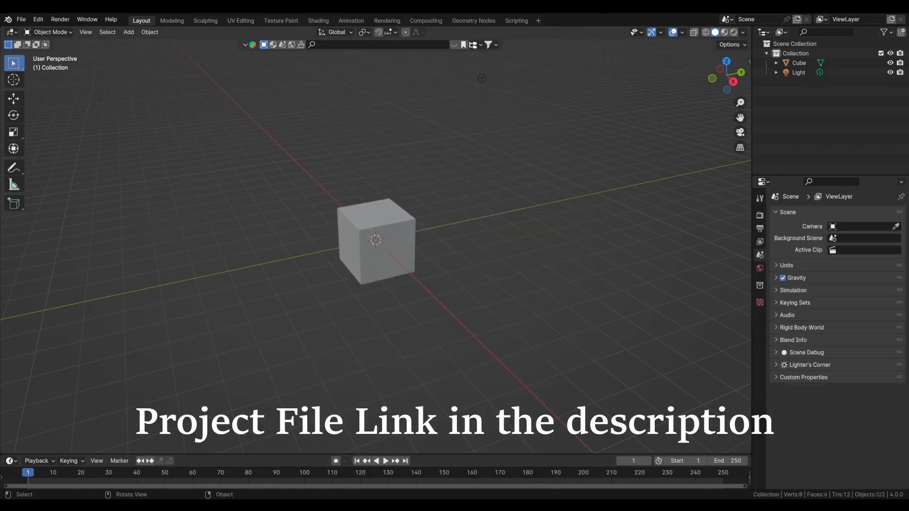
Select the default cube and replace it with the greebled sci-fi cube Cube.026
{"action": "left_click", "coordinate": [376, 239]}
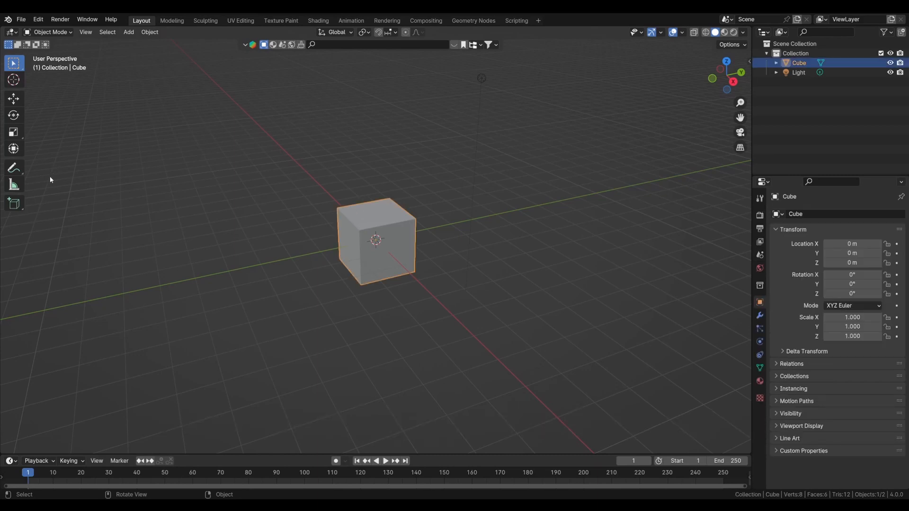
{"action": "left_click", "coordinate": [13, 204]}
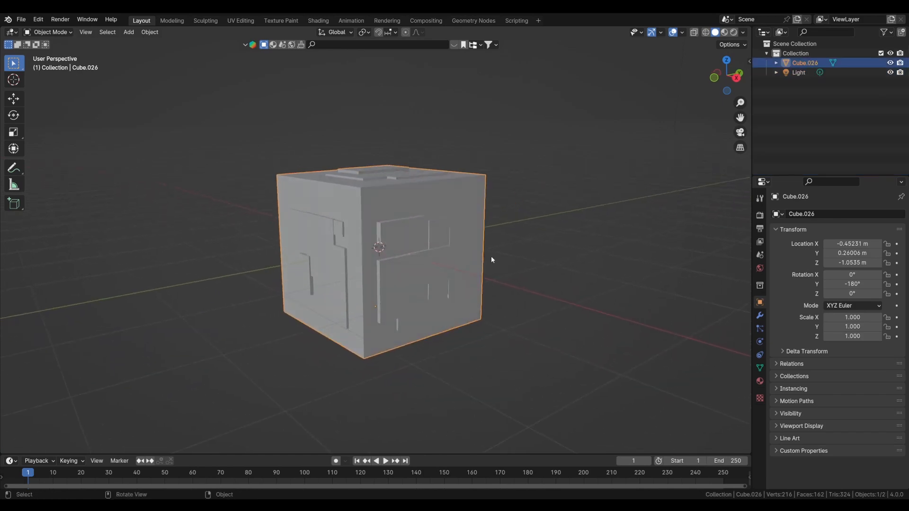
{"action": "mouse_move", "coordinate": [431, 462]}
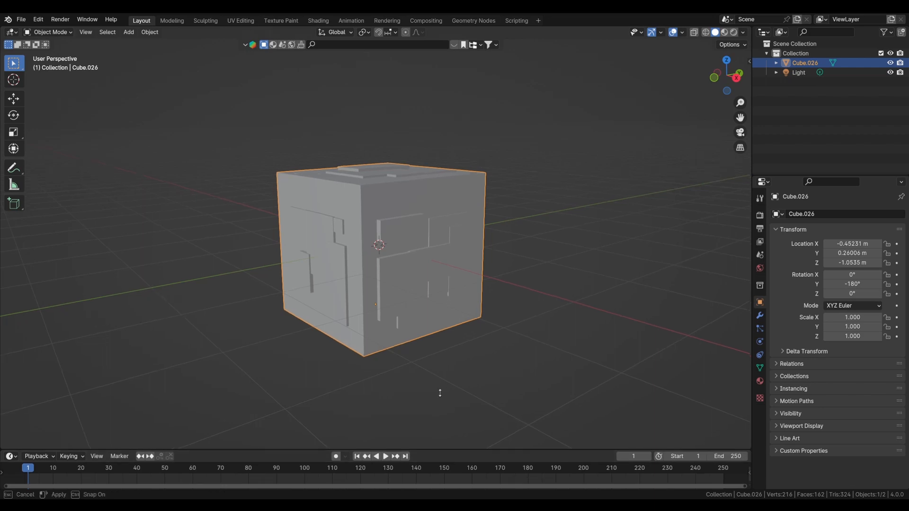
Show the cube's material nodes and add a Glass BSDF as its surface shader
{"action": "left_click", "coordinate": [11, 349]}
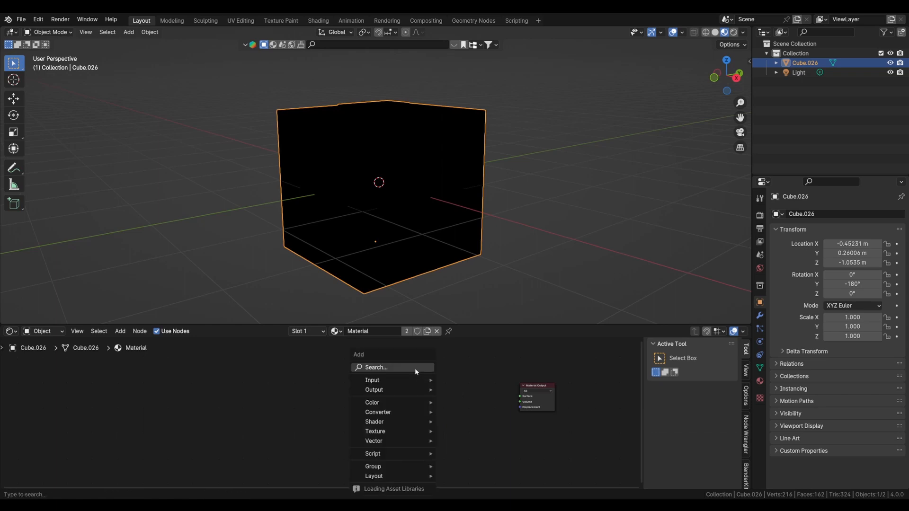
{"action": "type", "text": "glass"}
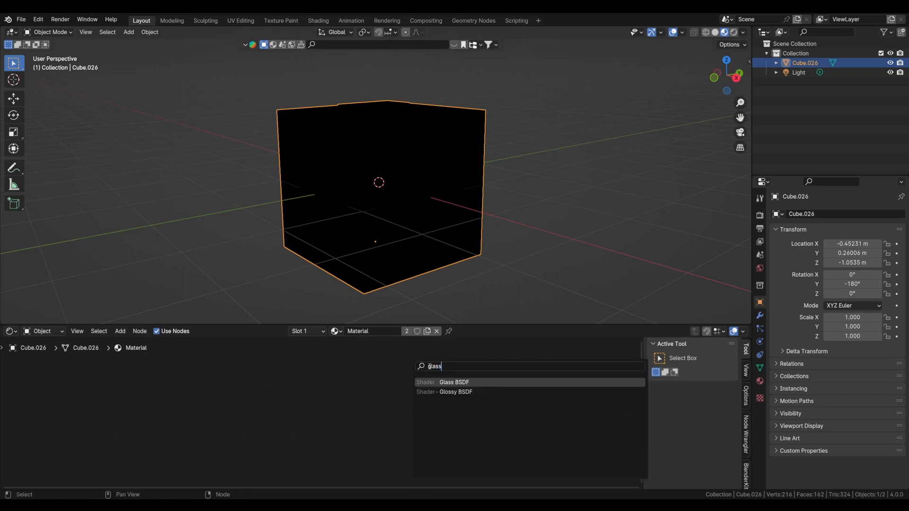
{"action": "left_click", "coordinate": [454, 382]}
{"action": "type", "text": "n"}
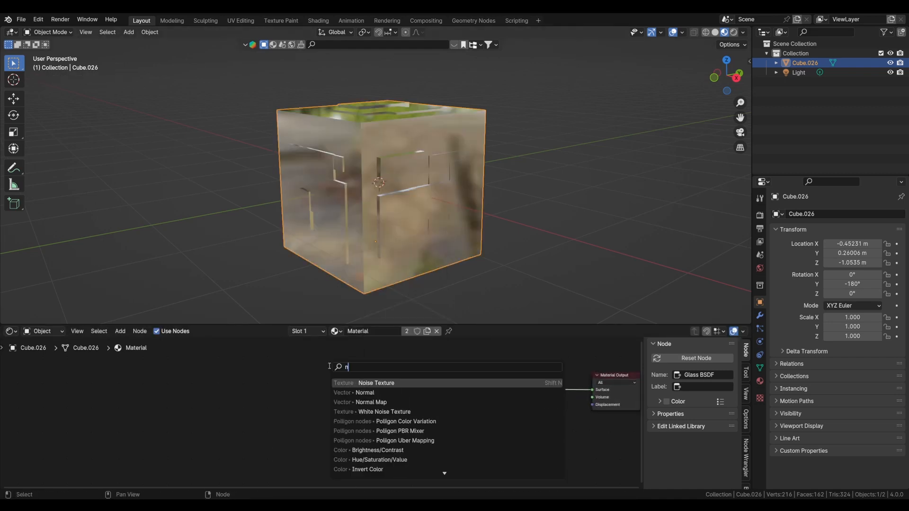
Add a Noise Texture and a Color Ramp node to the glass material
{"action": "left_click", "coordinate": [376, 382]}
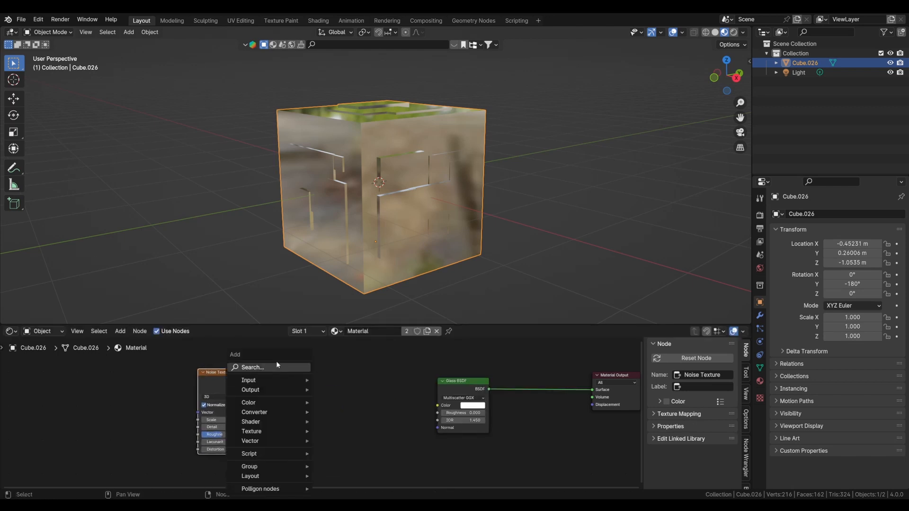
{"action": "type", "text": "colo"}
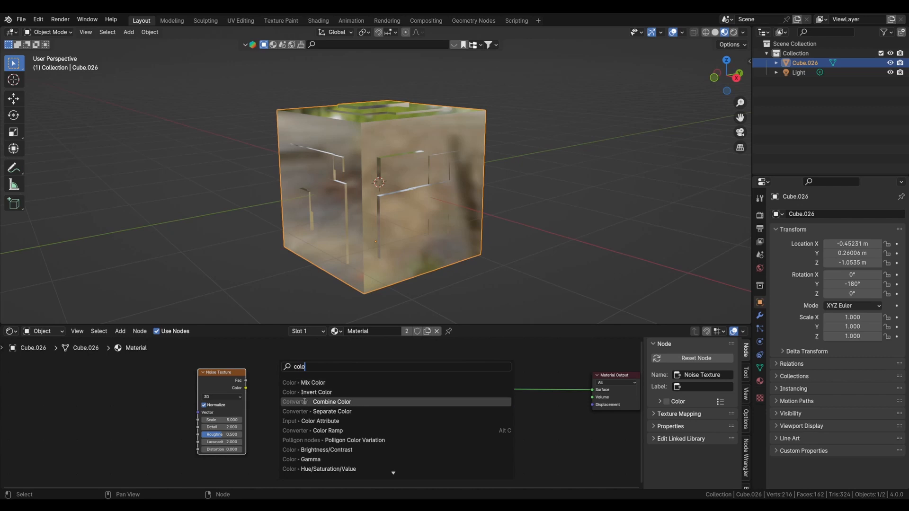
{"action": "left_click", "coordinate": [313, 431]}
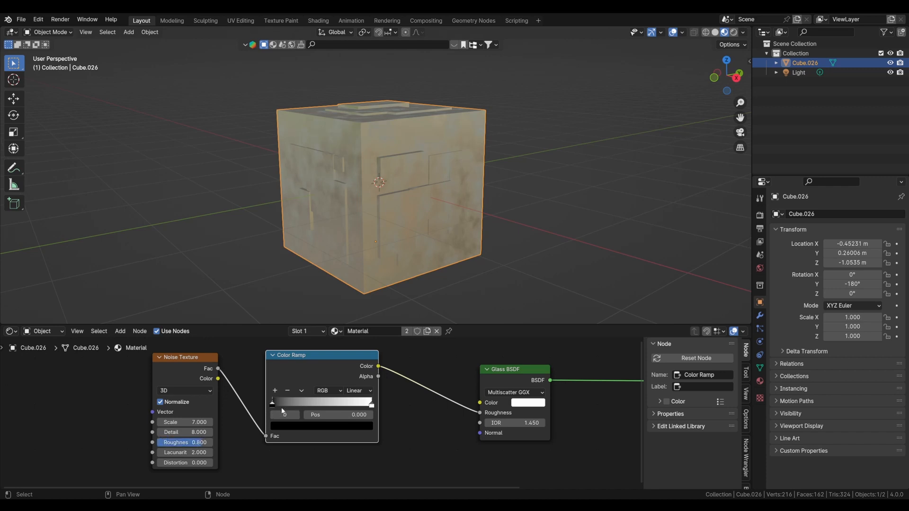
Lower the noise scale and tighten the ramp stops, black near 0.34, for mottled roughness
{"action": "left_click_drag", "start_coordinate": [271, 402], "coordinate": [308, 402]}
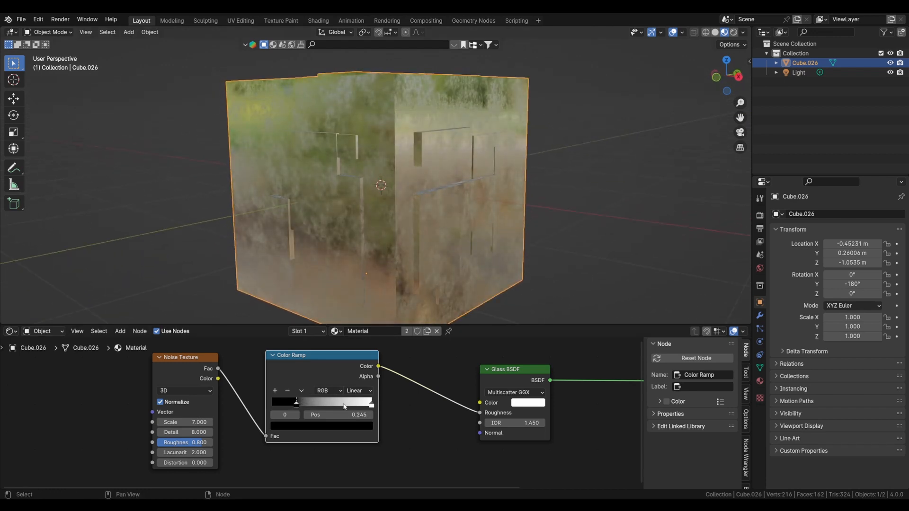
{"action": "left_click_drag", "start_coordinate": [200, 422], "coordinate": [184, 422]}
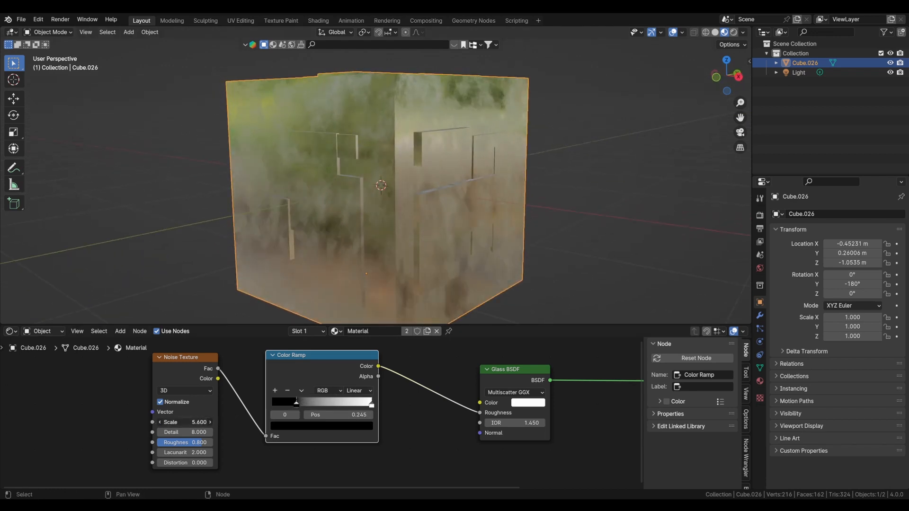
{"action": "left_click_drag", "start_coordinate": [296, 402], "coordinate": [341, 403]}
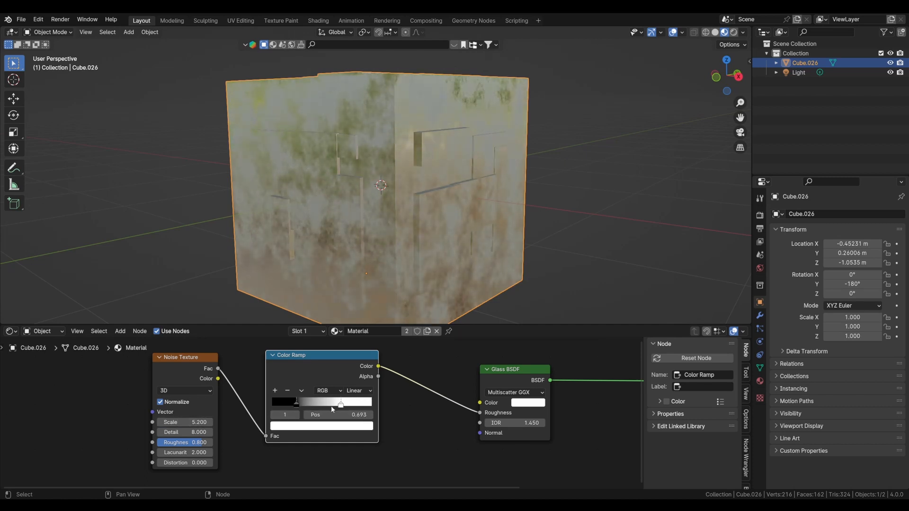
{"action": "left_click_drag", "start_coordinate": [340, 403], "coordinate": [352, 404]}
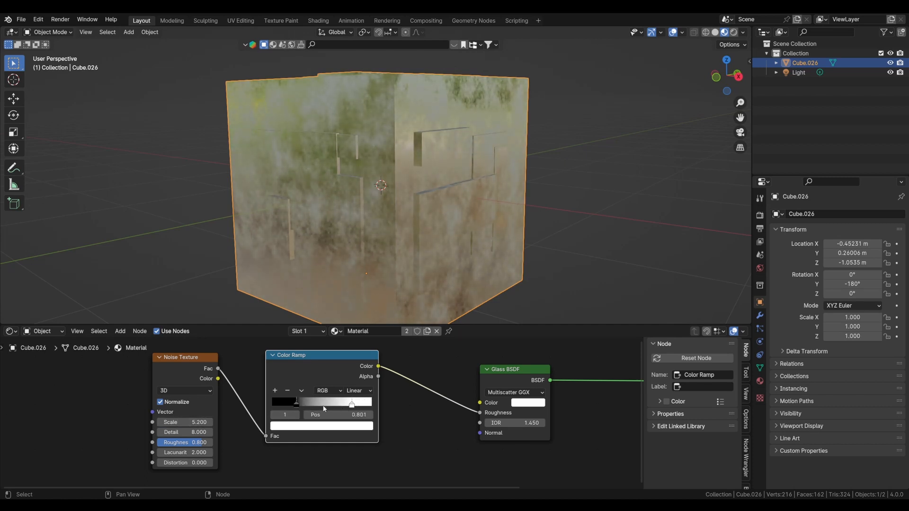
{"action": "left_click_drag", "start_coordinate": [351, 403], "coordinate": [306, 403]}
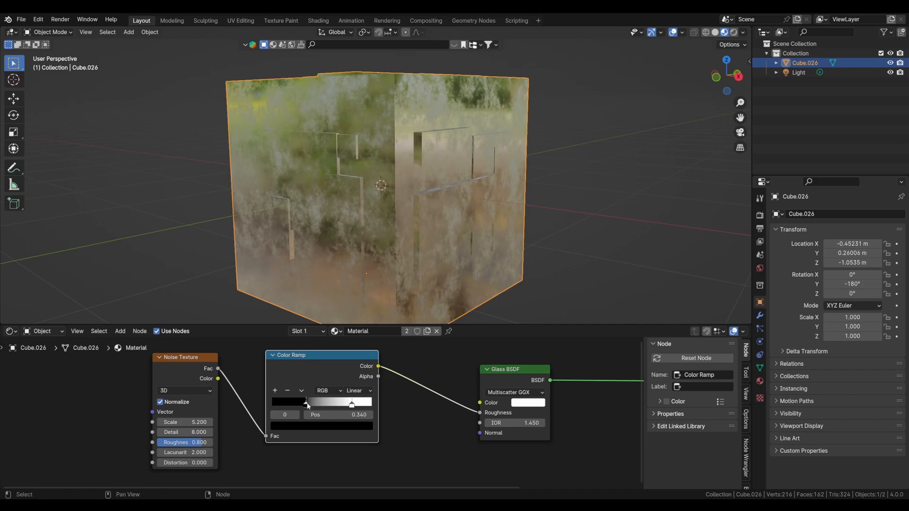
{"action": "left_click_drag", "start_coordinate": [379, 186], "coordinate": [459, 279]}
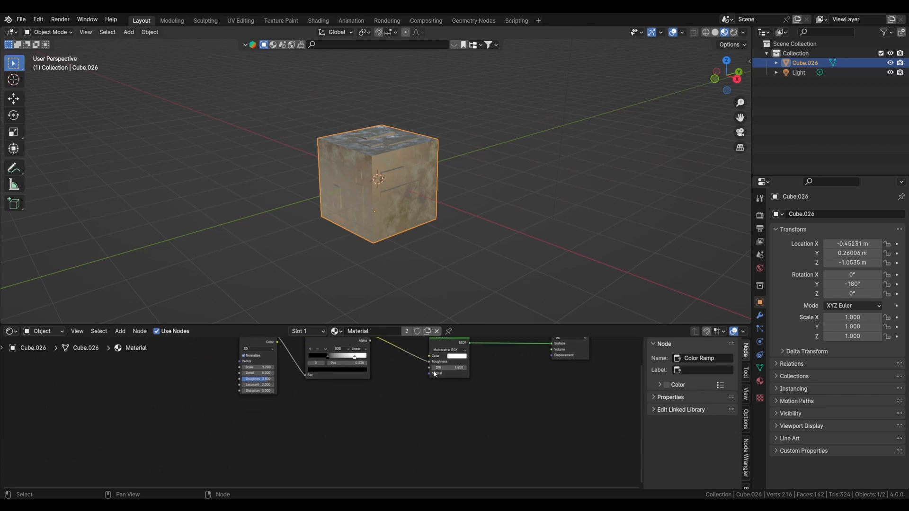
Drive the glass normals with a Bump node fed by the seamless greyscale panel image
{"action": "left_click", "coordinate": [119, 331]}
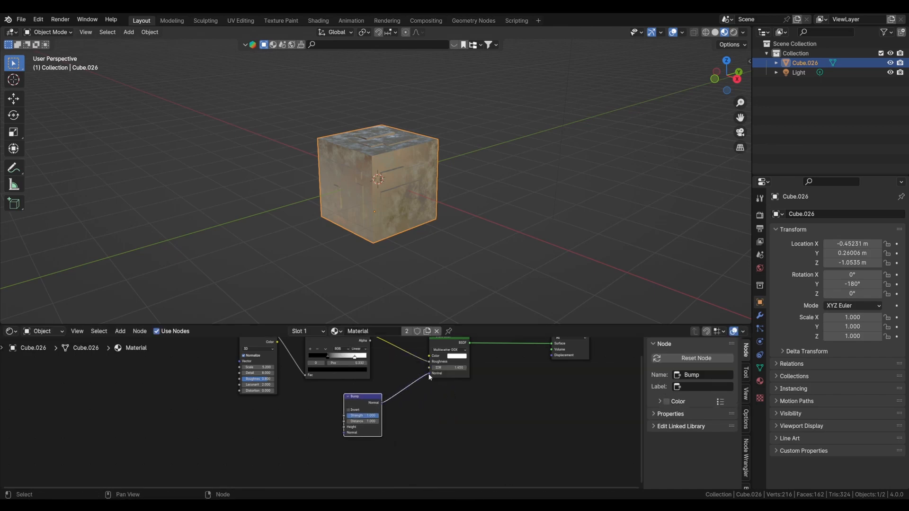
{"action": "left_click", "coordinate": [120, 331]}
{"action": "type", "text": "image"}
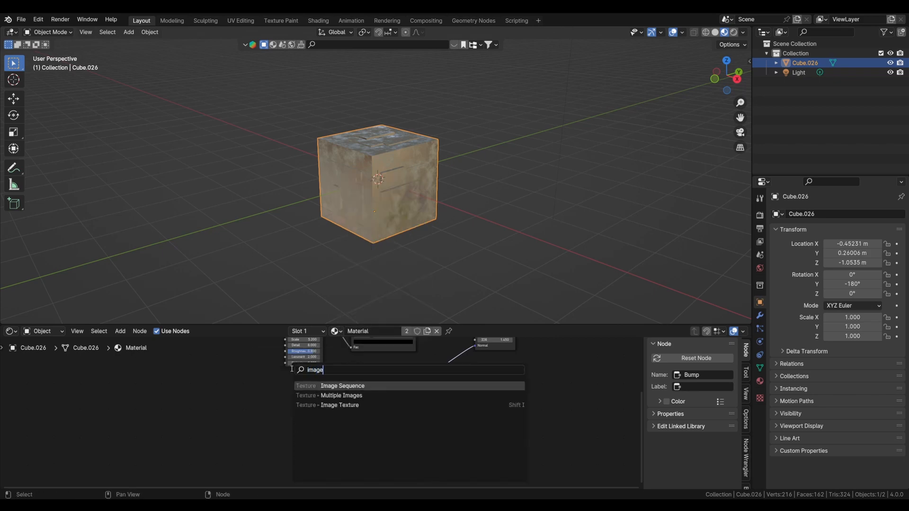
{"action": "left_click", "coordinate": [340, 404]}
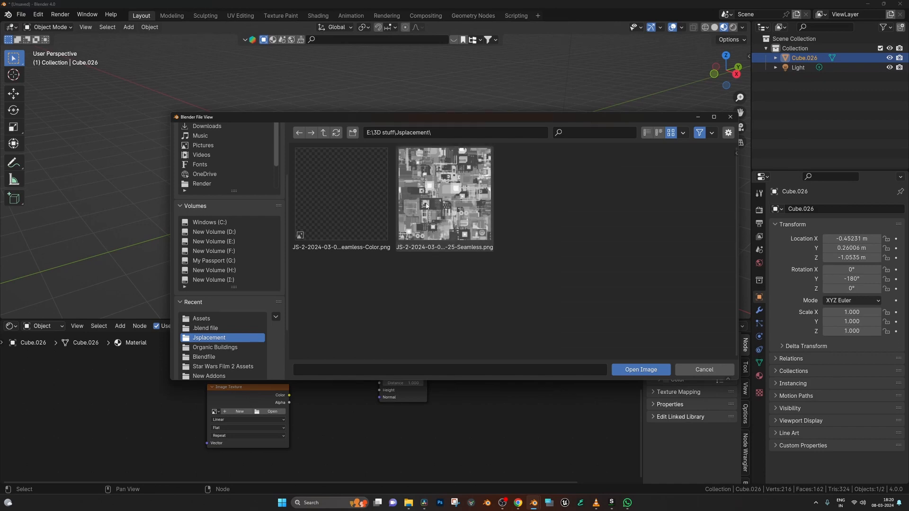
{"action": "left_click", "coordinate": [640, 370]}
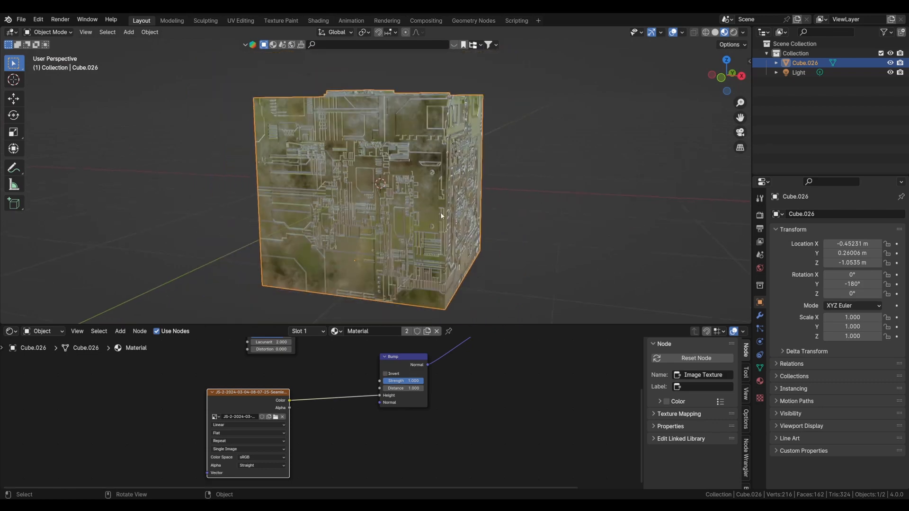
{"action": "double_click", "coordinate": [402, 380]}
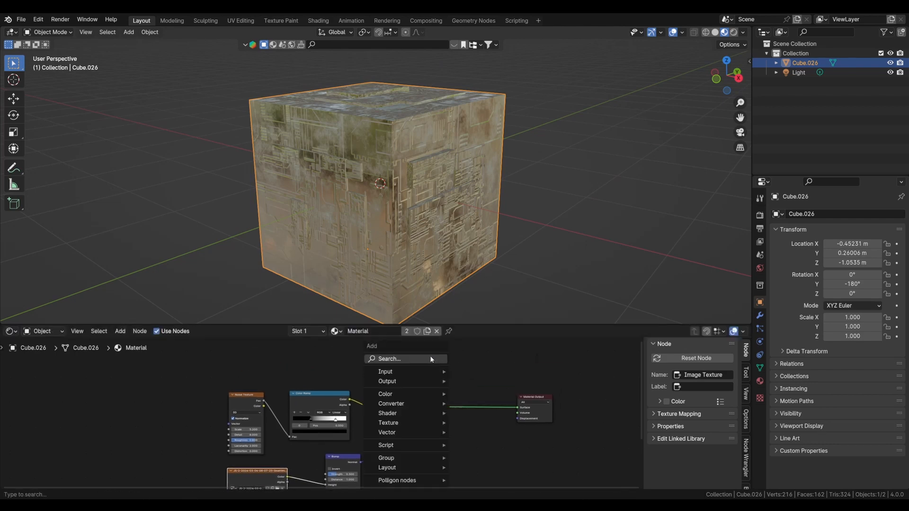
Blend the glass shader with a new Transparent BSDF through a Mix Shader
{"action": "type", "text": "tra"}
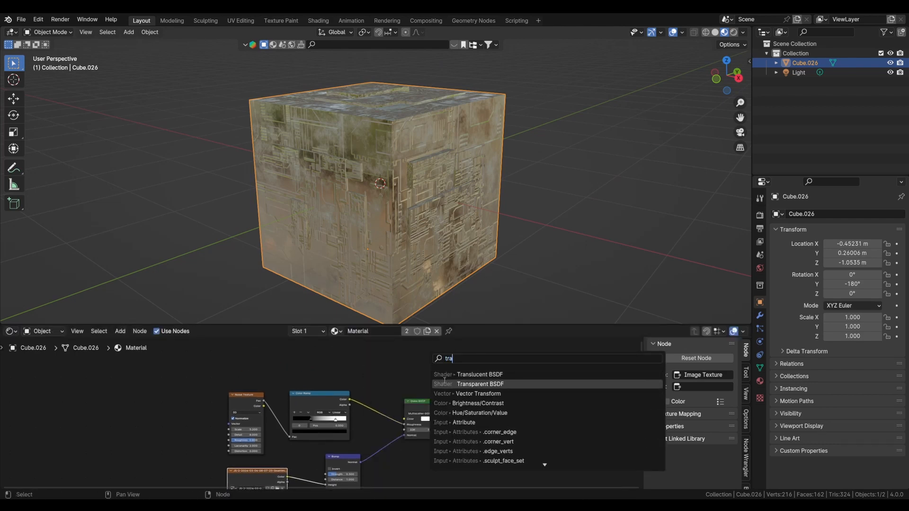
{"action": "left_click", "coordinate": [480, 383]}
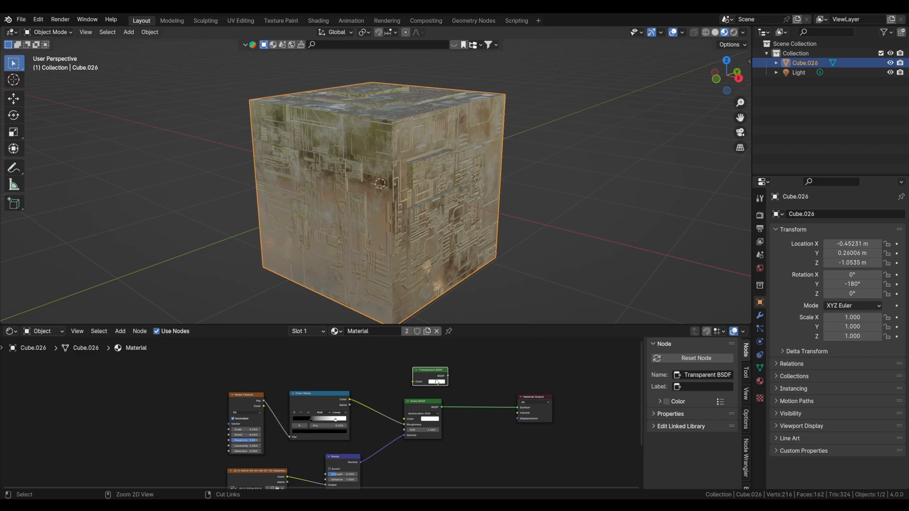
{"action": "type", "text": "m"}
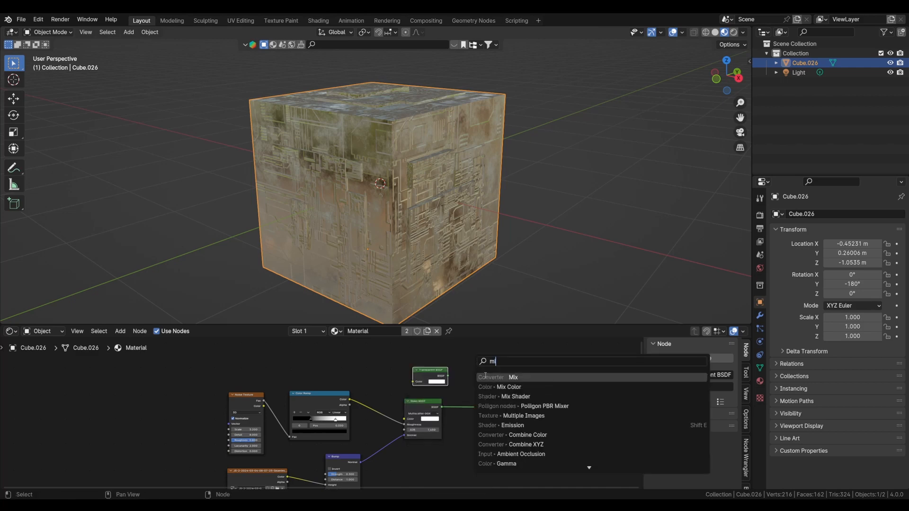
{"action": "left_click", "coordinate": [512, 396]}
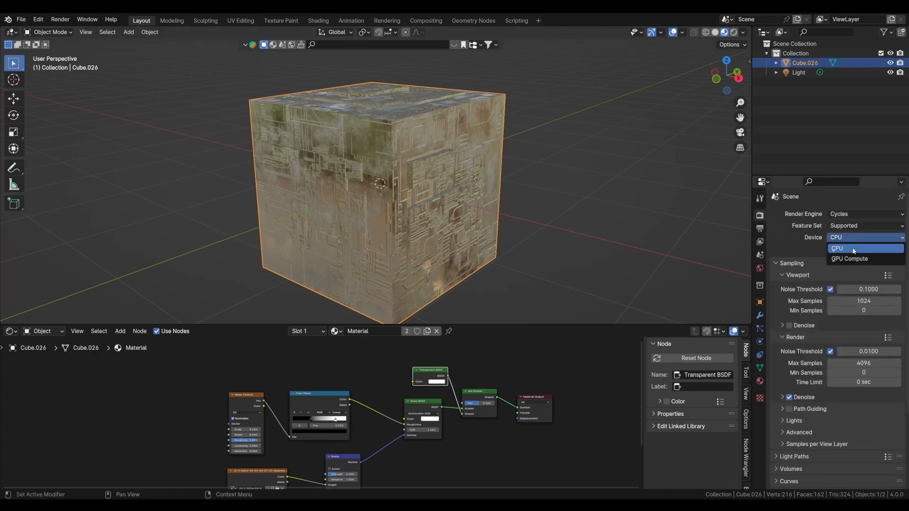
Set the render device to GPU Compute and the world background color to black
{"action": "left_click", "coordinate": [849, 258]}
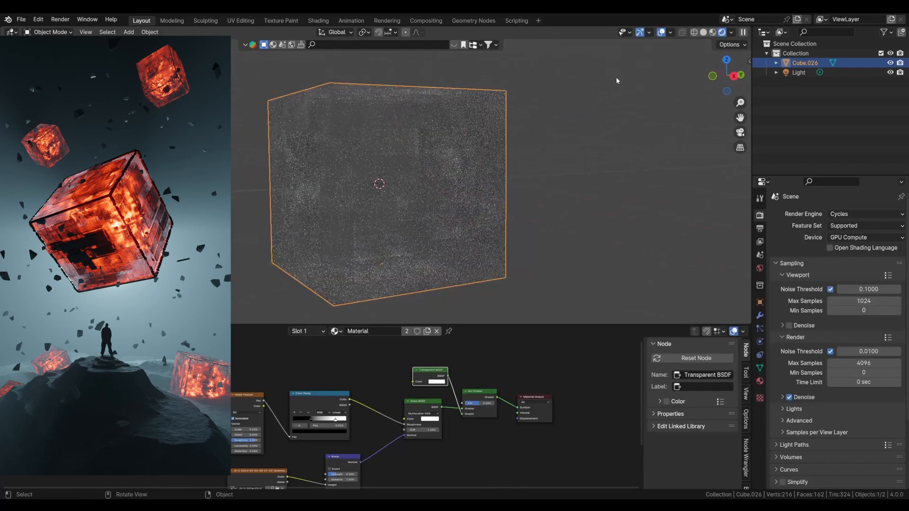
{"action": "left_click", "coordinate": [759, 269]}
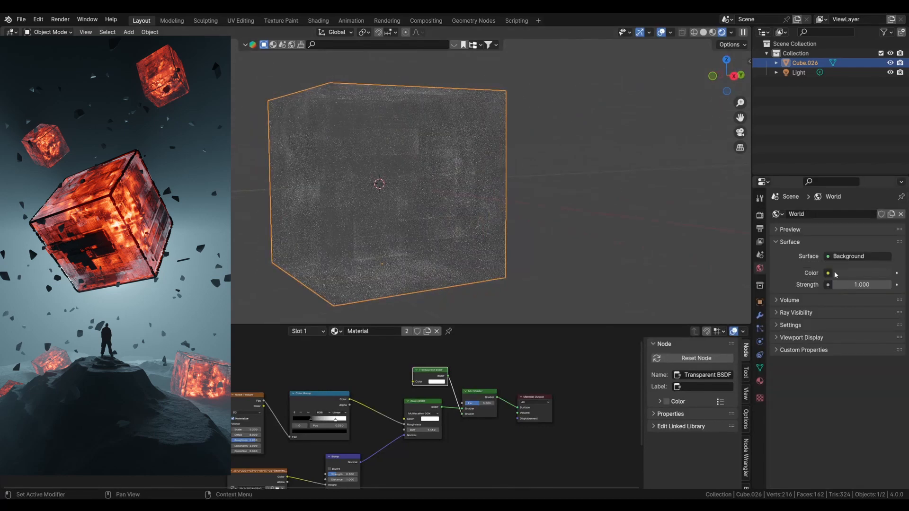
{"action": "left_click", "coordinate": [859, 273]}
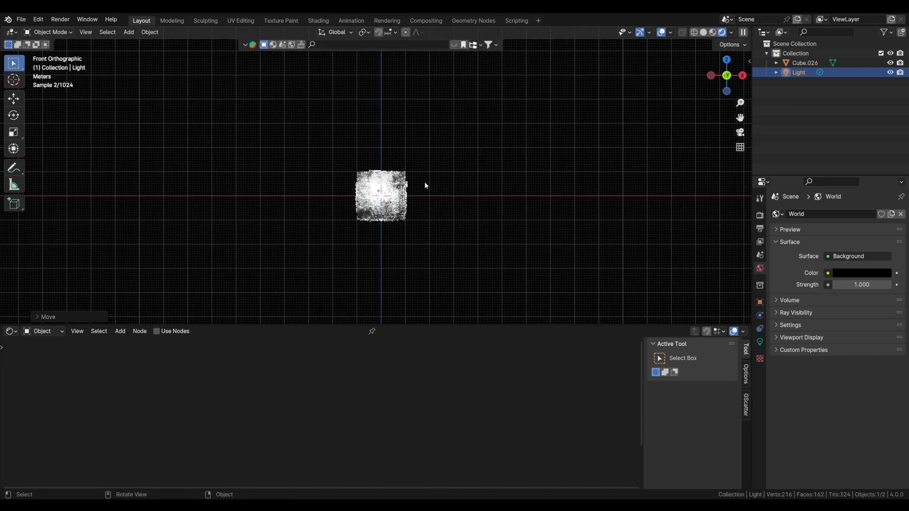
{"action": "key", "text": "g"}
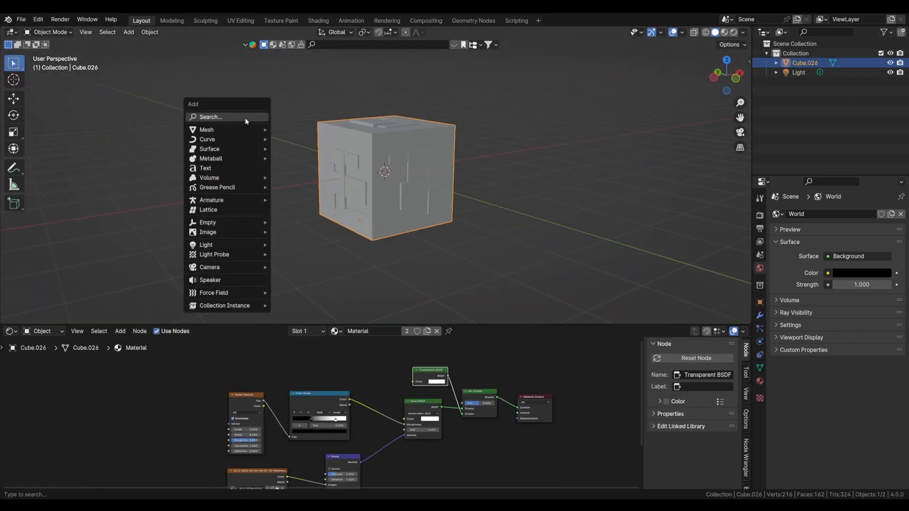
Add a metallic ground plane whose roughness comes from a finer, more detailed noise ramp
{"action": "left_click", "coordinate": [207, 129]}
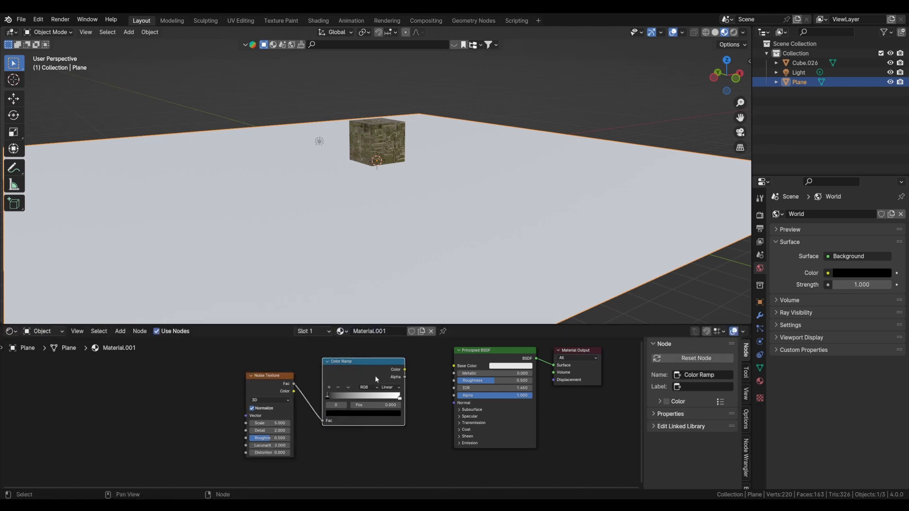
{"action": "left_click_drag", "start_coordinate": [404, 369], "coordinate": [452, 376]}
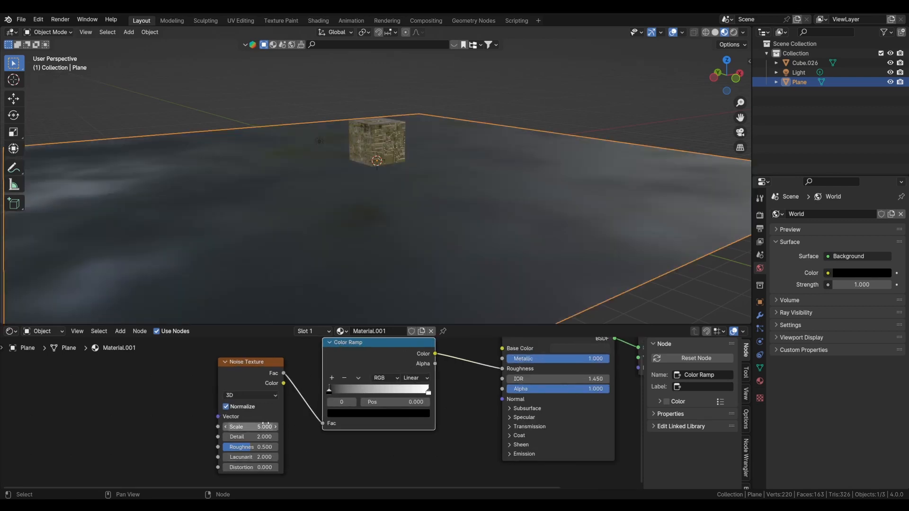
{"action": "left_click_drag", "start_coordinate": [249, 426], "coordinate": [275, 427]}
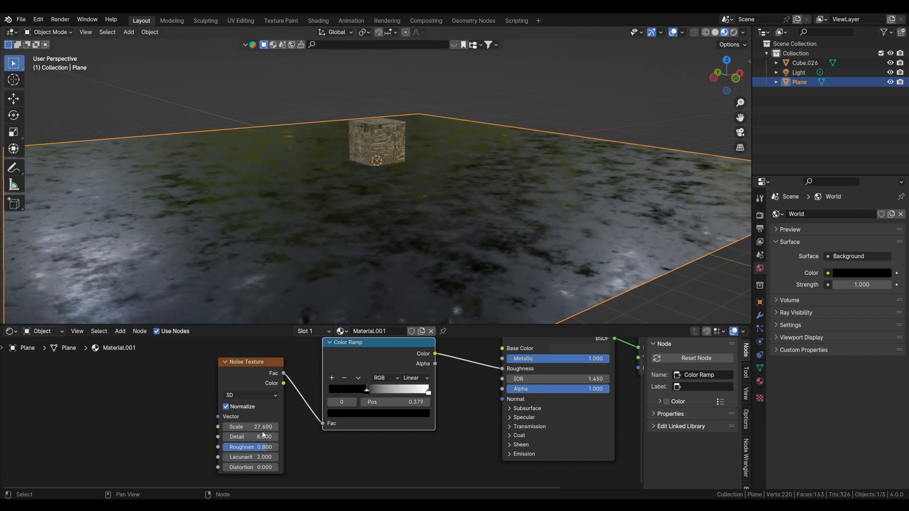
{"action": "left_click_drag", "start_coordinate": [260, 426], "coordinate": [243, 426]}
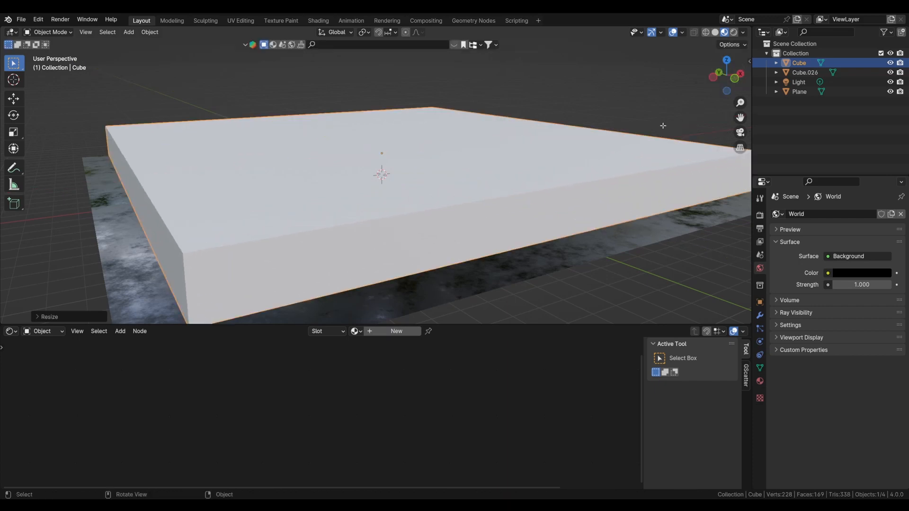
Connect a Volume Scatter shader to the box's Volume output and lift the glass cube
{"action": "key", "text": "Tab"}
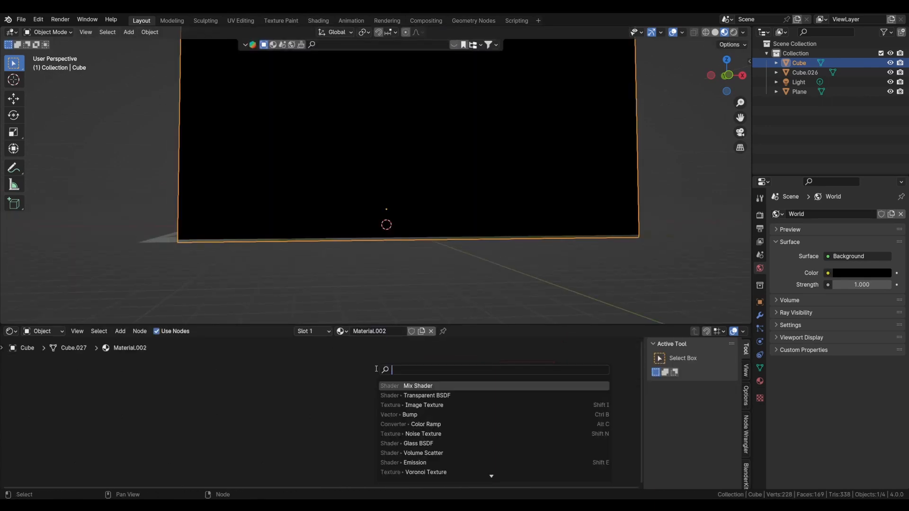
{"action": "left_click", "coordinate": [423, 452]}
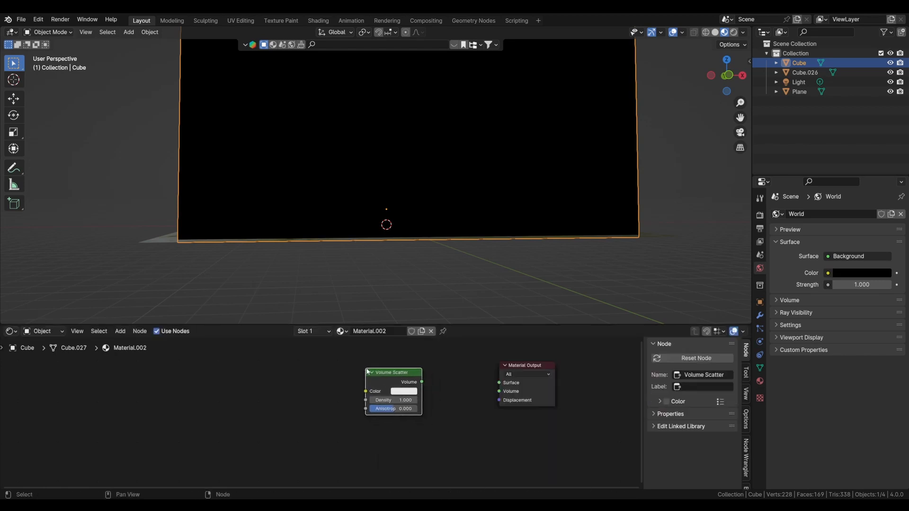
{"action": "left_click_drag", "start_coordinate": [421, 382], "coordinate": [499, 391]}
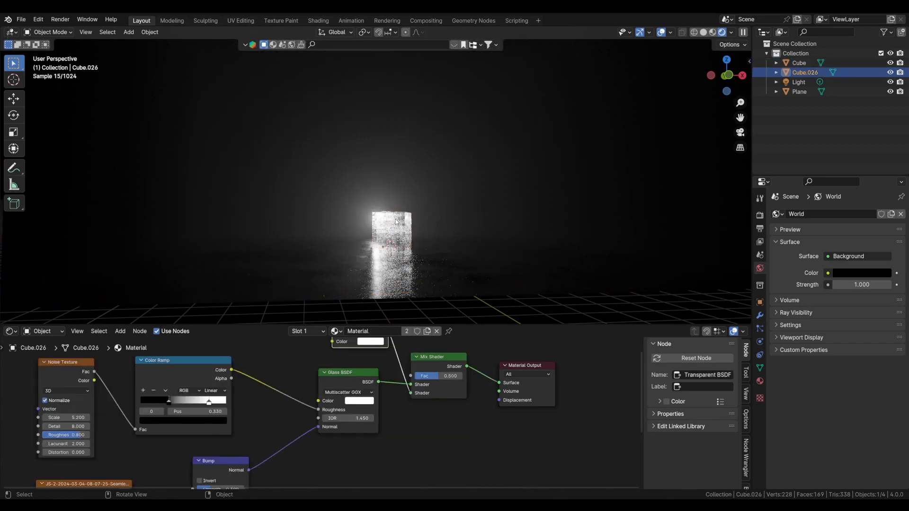
{"action": "left_click_drag", "start_coordinate": [392, 232], "coordinate": [393, 142]}
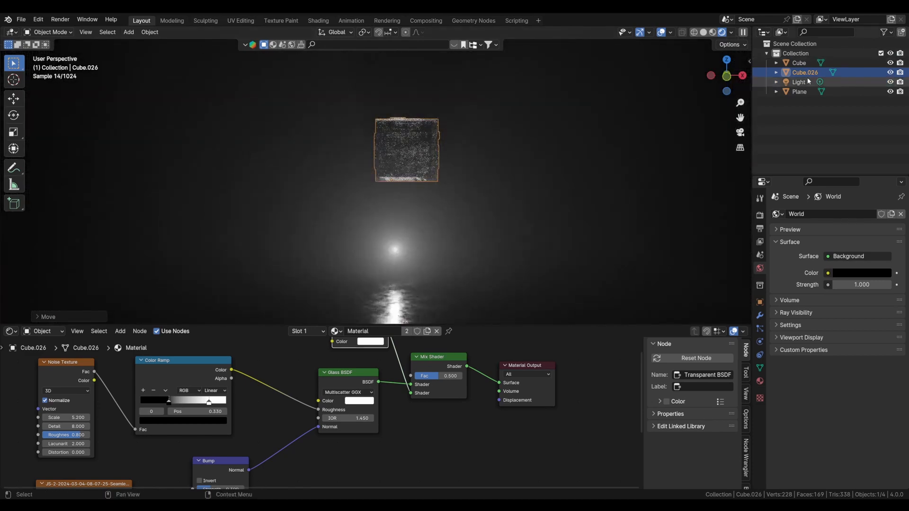
Select the light and move it to a new spot inside the fog
{"action": "left_click", "coordinate": [799, 82]}
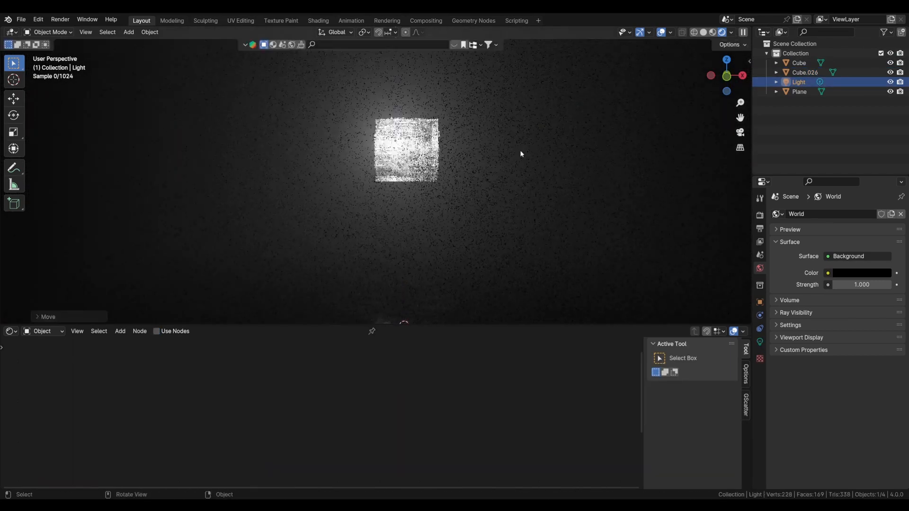
{"action": "key", "text": "g"}
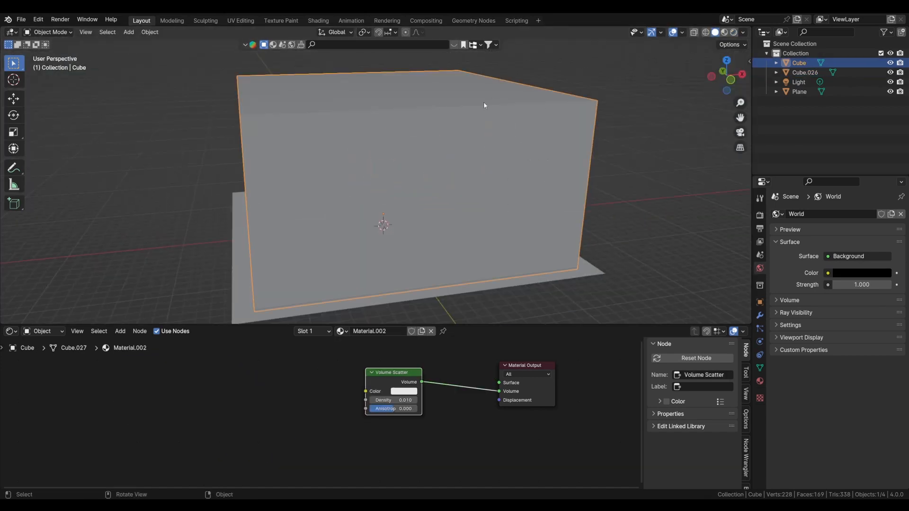
Set the fog box's viewport display to Bounds, then select the glass cube
{"action": "left_click", "coordinate": [759, 302]}
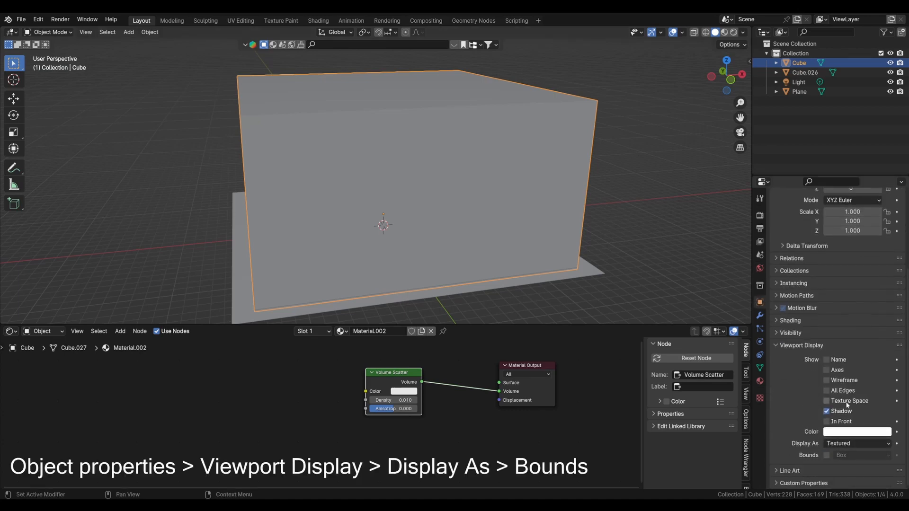
{"action": "left_click", "coordinate": [858, 443]}
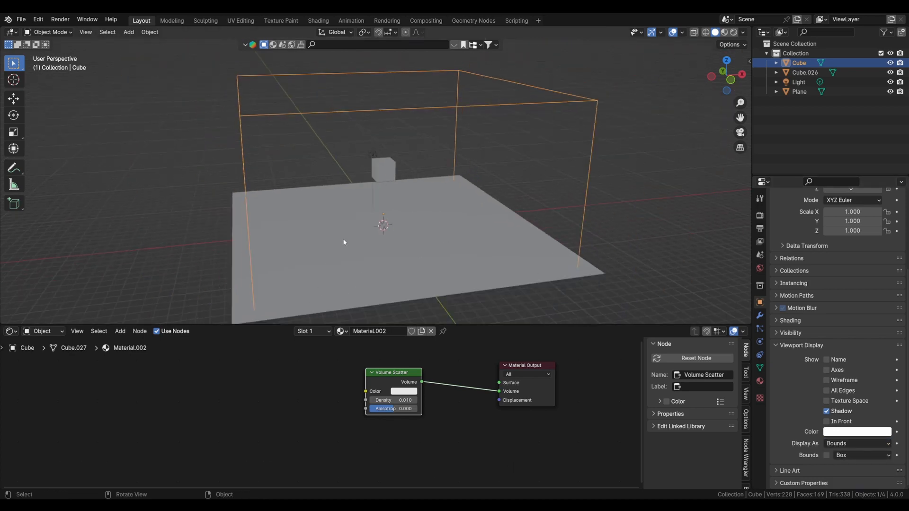
{"action": "left_click", "coordinate": [803, 72]}
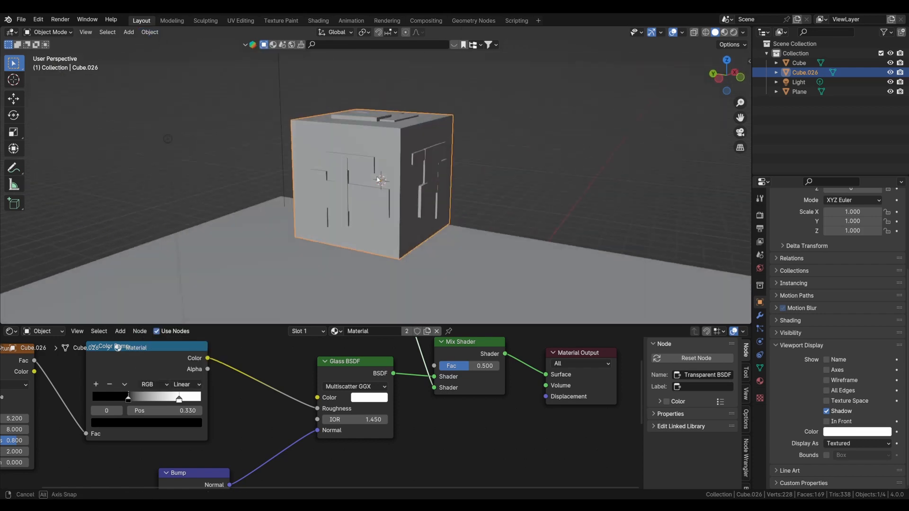
Add a second cube, Cube.001, and shift it into place in front view
{"action": "left_click", "coordinate": [128, 32]}
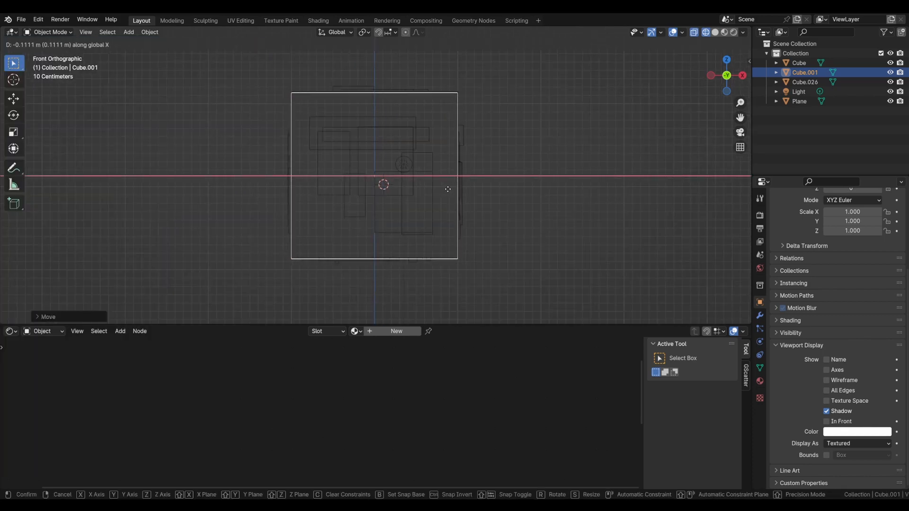
{"action": "key", "text": "z"}
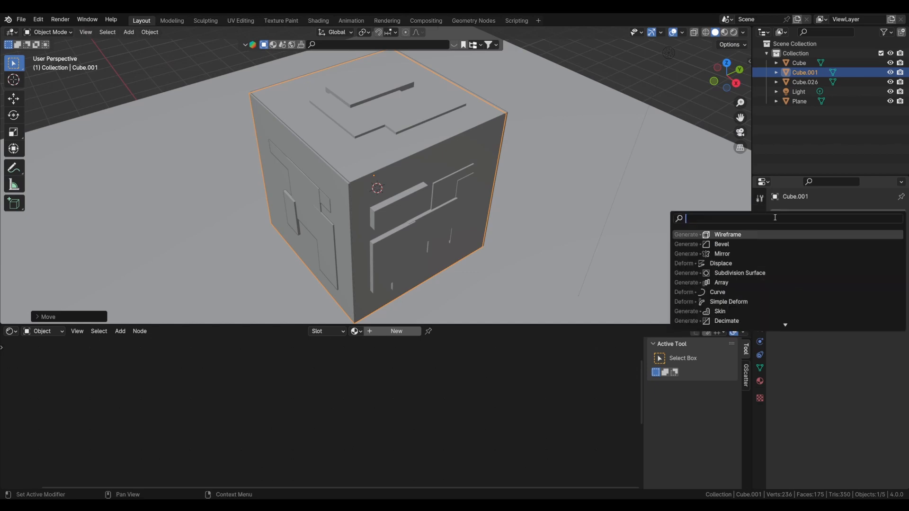
Turn Cube.001 into a thick hollow edge frame and adjust its thickness in edit mode
{"action": "left_click", "coordinate": [719, 312]}
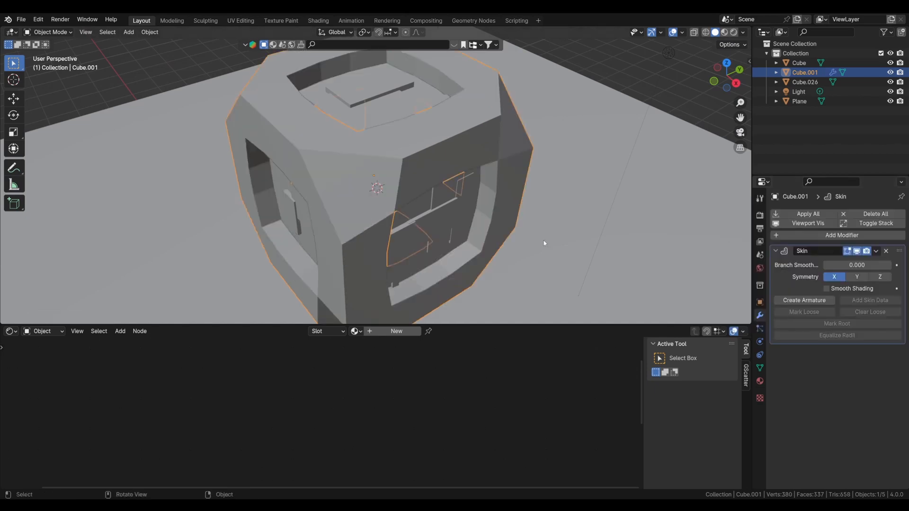
{"action": "key", "text": "Tab"}
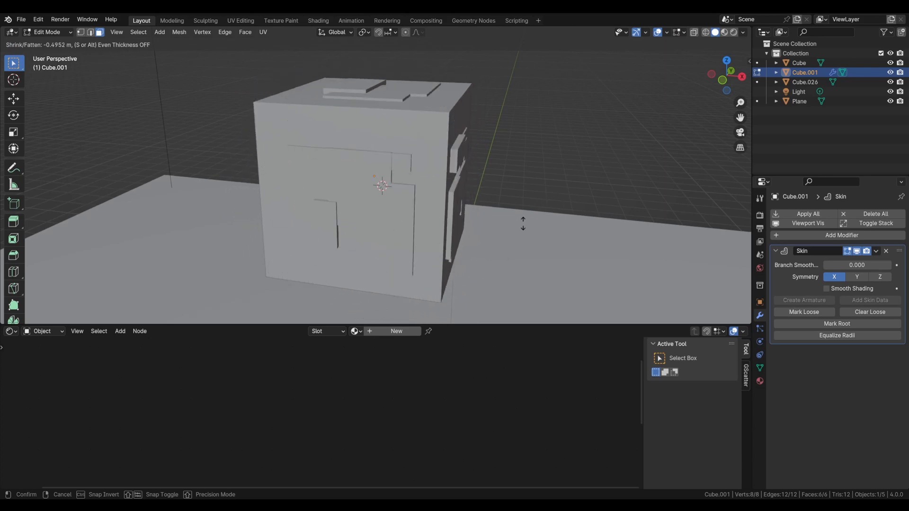
{"action": "key", "text": "s"}
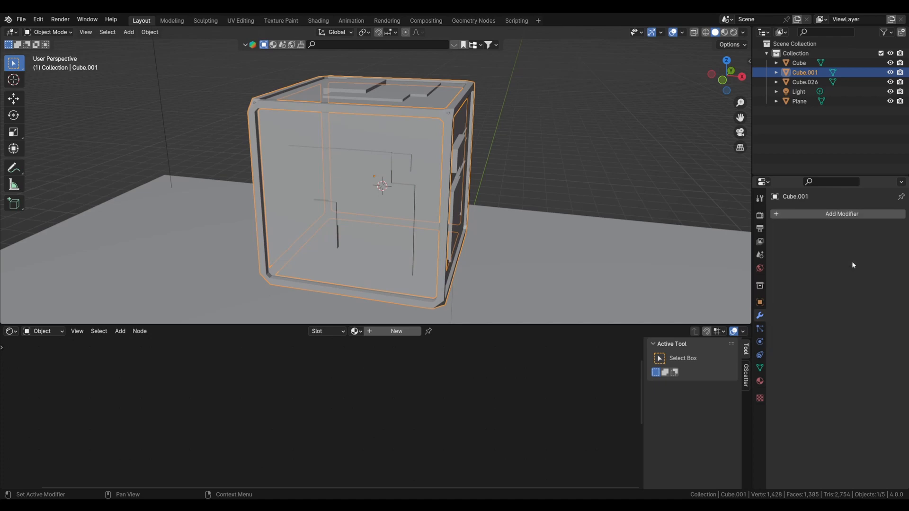
{"action": "key", "text": "Tab"}
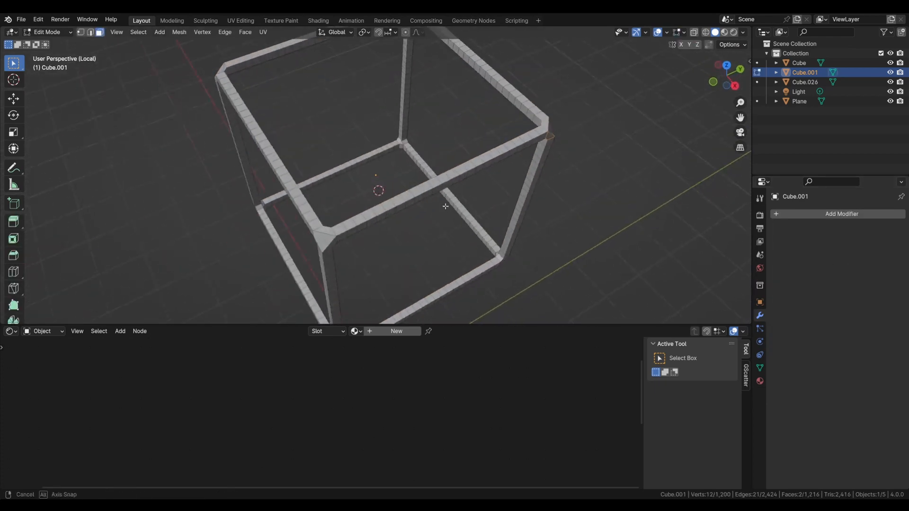
{"action": "key", "text": "Tab"}
{"action": "type", "text": "s"}
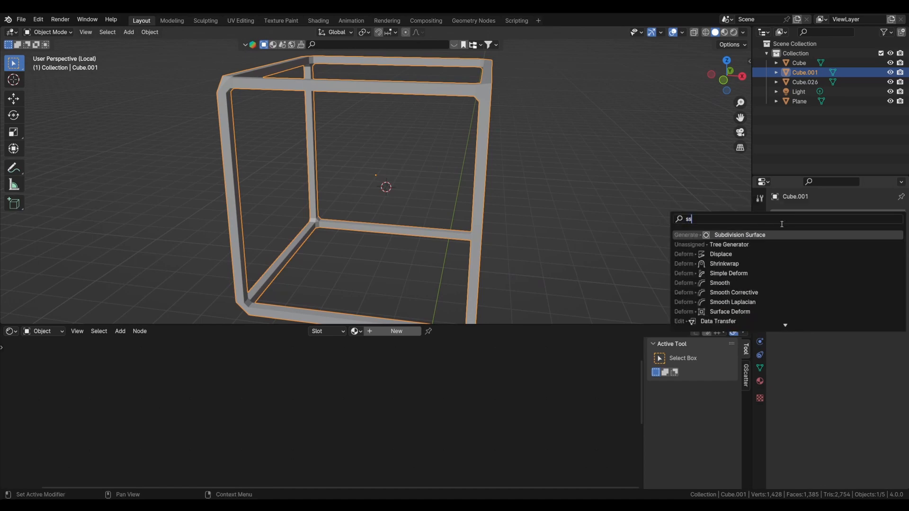
Add Subdivision Surface and a Displace modifier with a new texture to the frame
{"action": "left_click", "coordinate": [739, 235]}
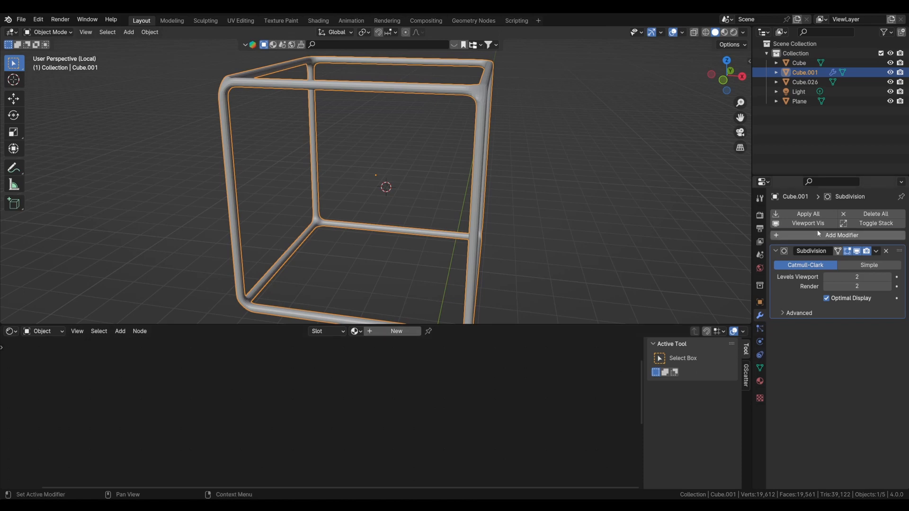
{"action": "type", "text": "dis"}
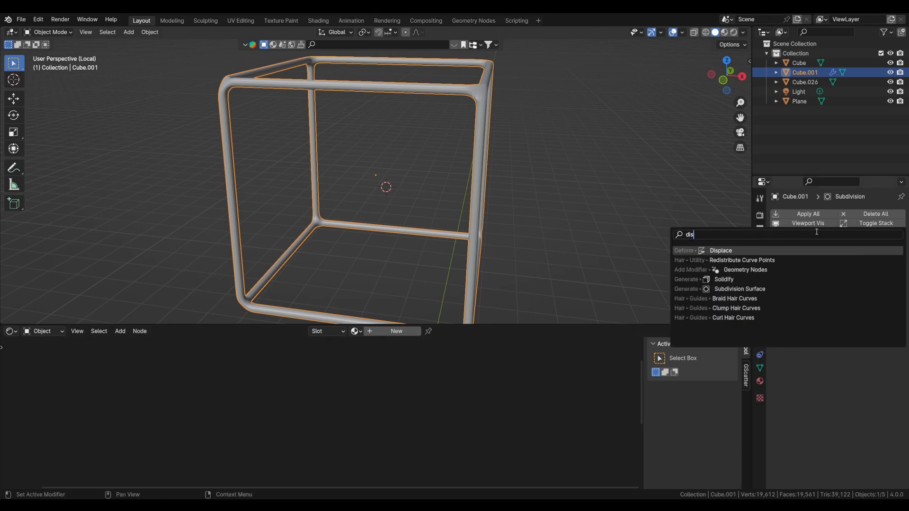
{"action": "left_click", "coordinate": [720, 251]}
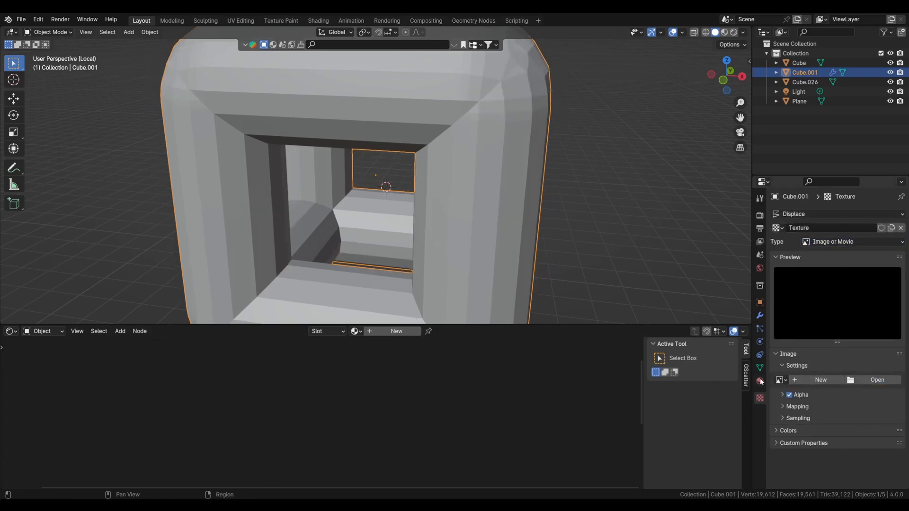
{"action": "left_click", "coordinate": [876, 380]}
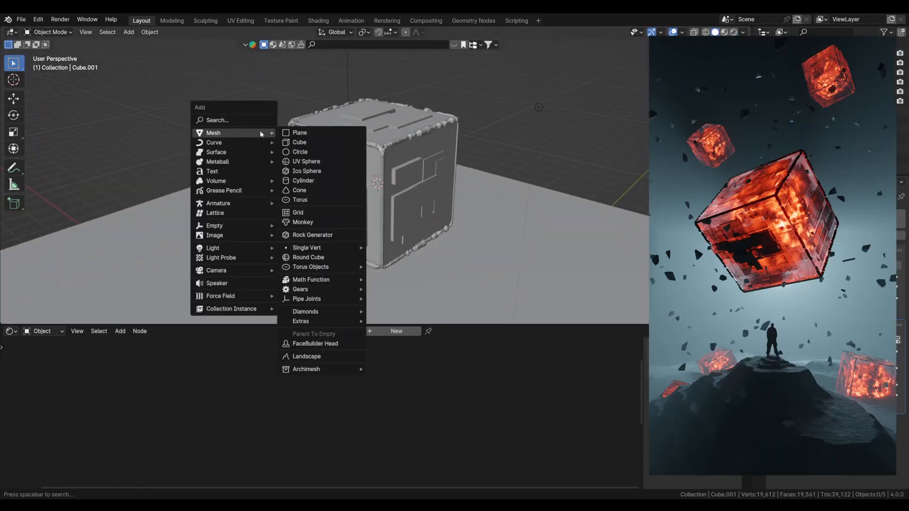
Add inner cube Cube.002 and give it a new Emission plus Principled BSDF mix material
{"action": "left_click", "coordinate": [299, 142]}
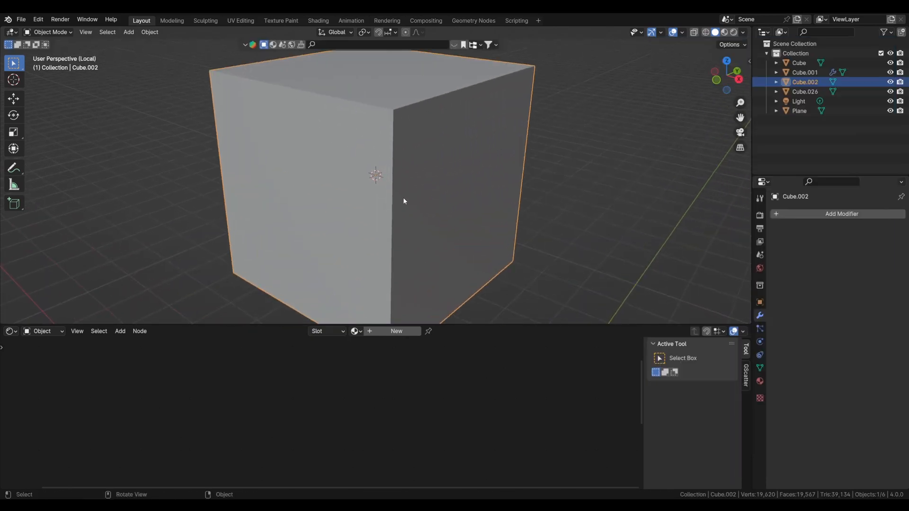
{"action": "scroll", "scroll_direction": "down", "scroll_amount": 3}
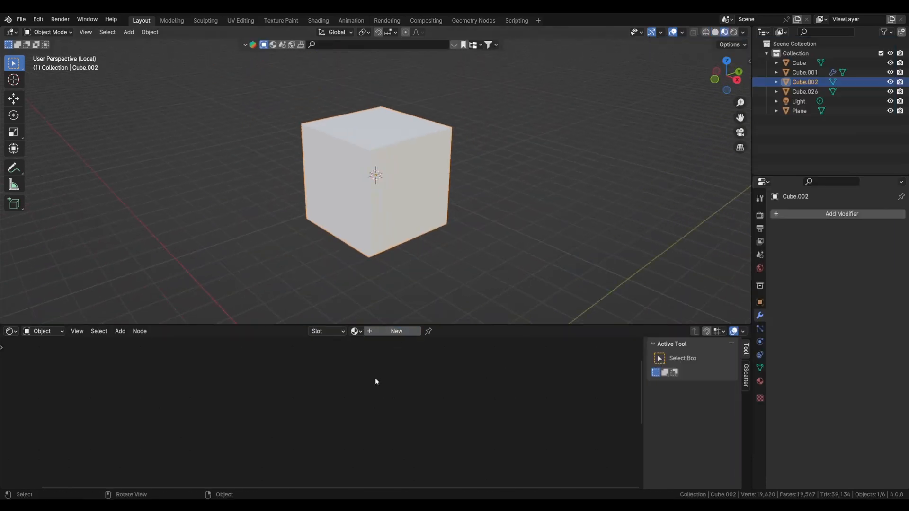
{"action": "left_click", "coordinate": [395, 331]}
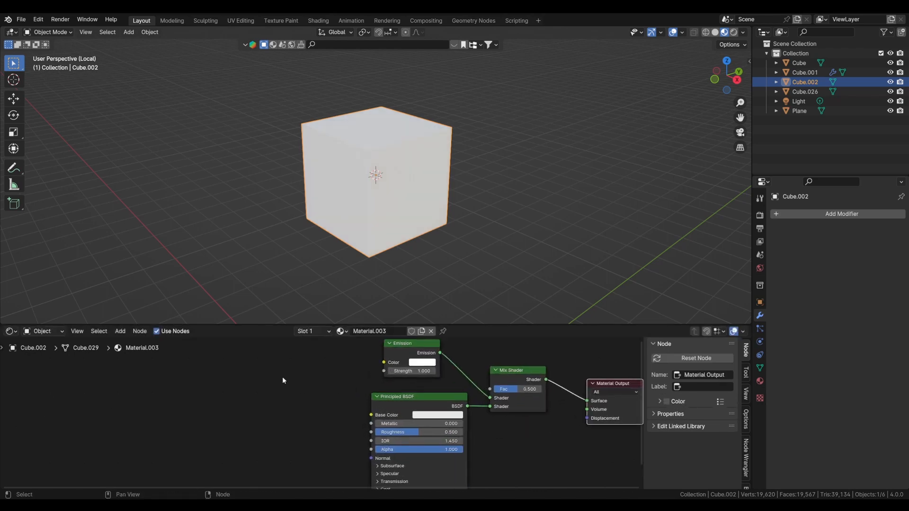
Set orange emission, drive the Mix Fac via Noise Texture and Color Ramp, Metallic 1
{"action": "left_click", "coordinate": [422, 362]}
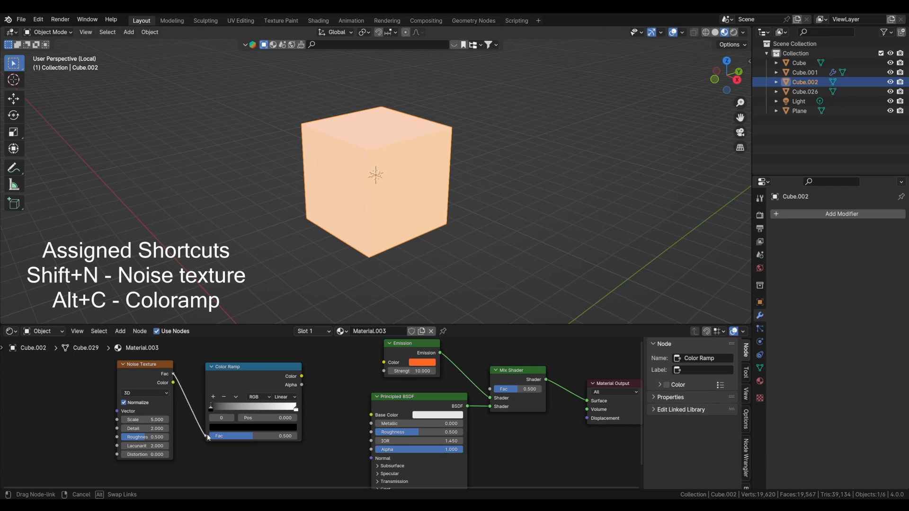
{"action": "left_click_drag", "start_coordinate": [302, 376], "coordinate": [493, 389]}
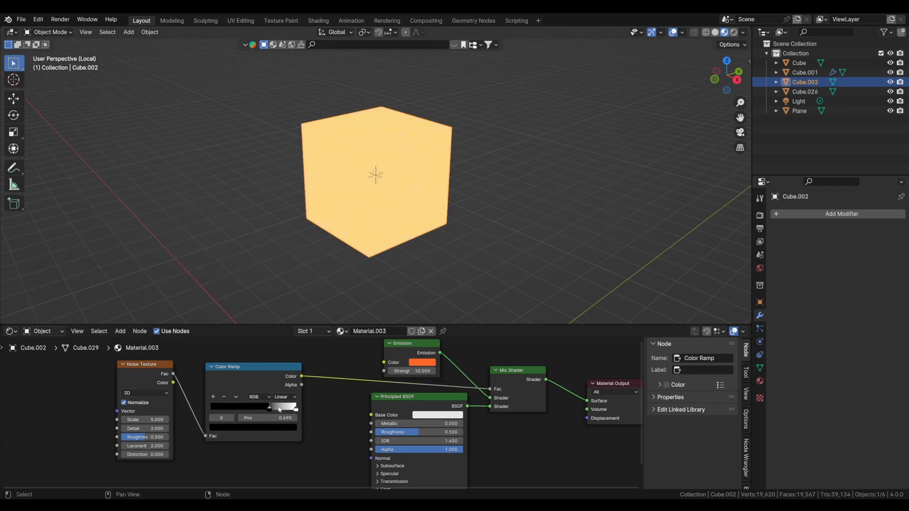
{"action": "left_click_drag", "start_coordinate": [278, 405], "coordinate": [252, 406]}
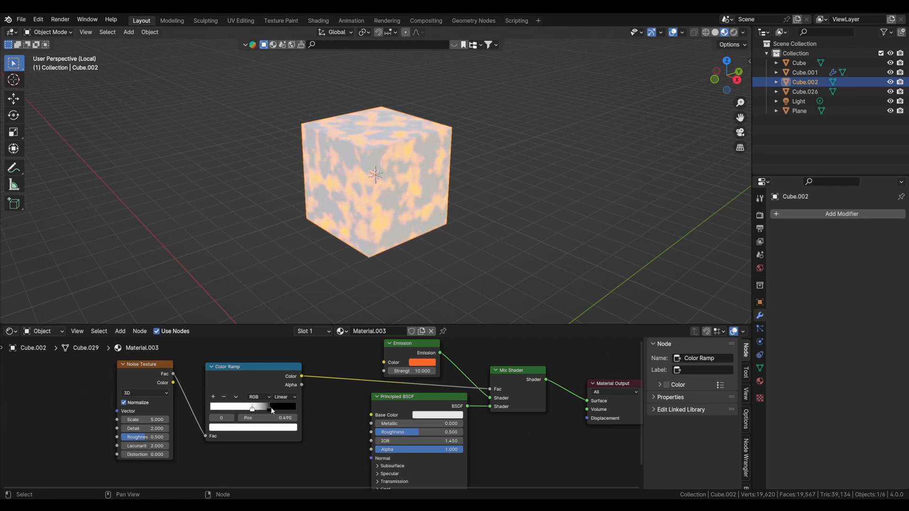
{"action": "left_click", "coordinate": [422, 362]}
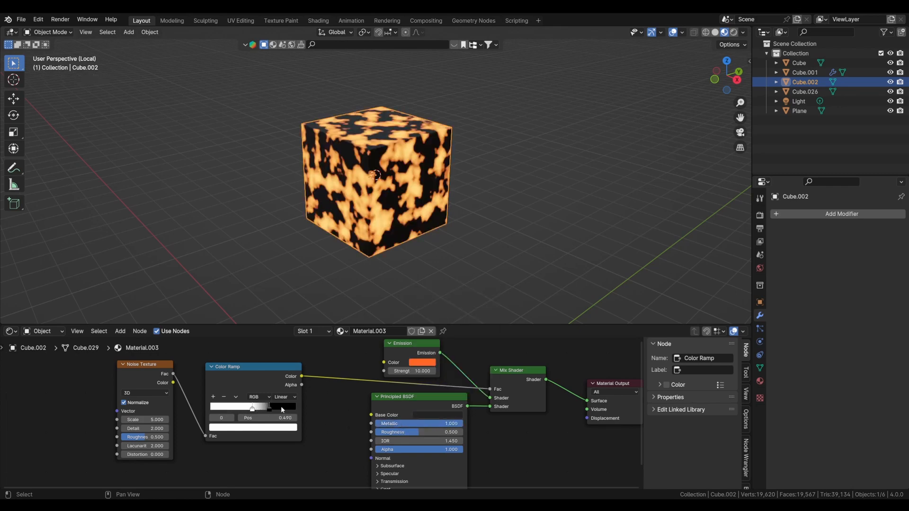
Adjust the Color Ramp stops to sharpen the glowing patches and black gaps
{"action": "left_click_drag", "start_coordinate": [252, 407], "coordinate": [248, 407]}
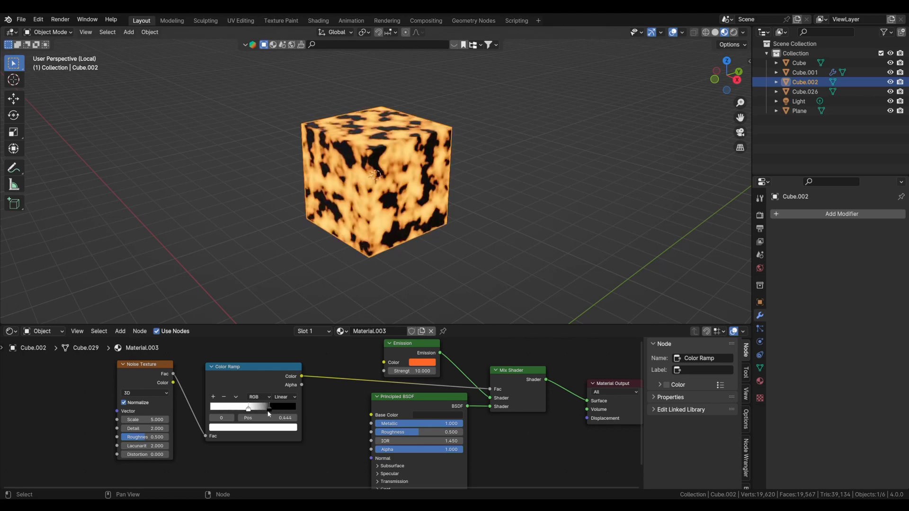
{"action": "left_click_drag", "start_coordinate": [247, 407], "coordinate": [272, 408]}
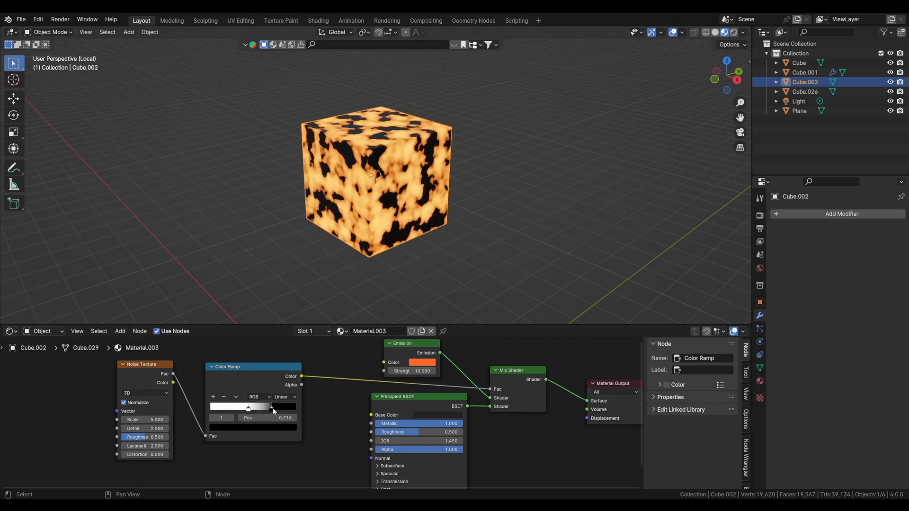
{"action": "left_click_drag", "start_coordinate": [273, 406], "coordinate": [271, 406]}
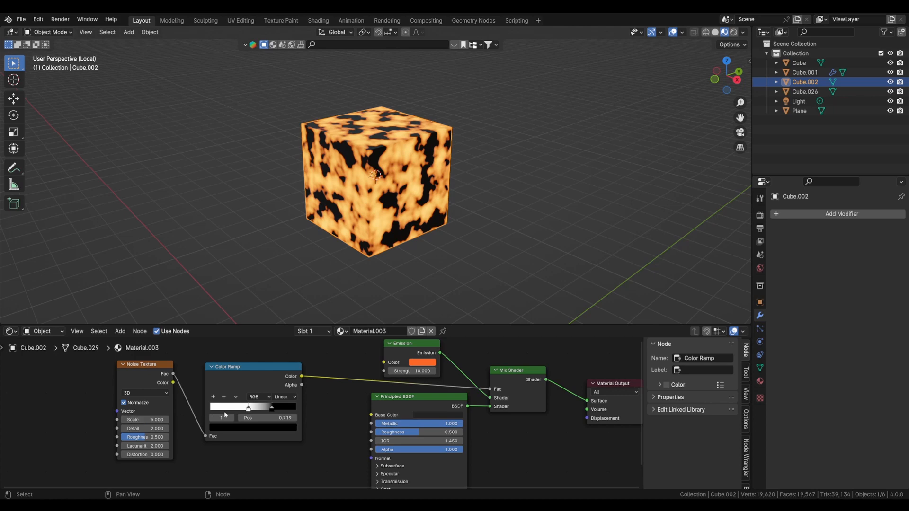
{"action": "left_click_drag", "start_coordinate": [270, 406], "coordinate": [253, 406]}
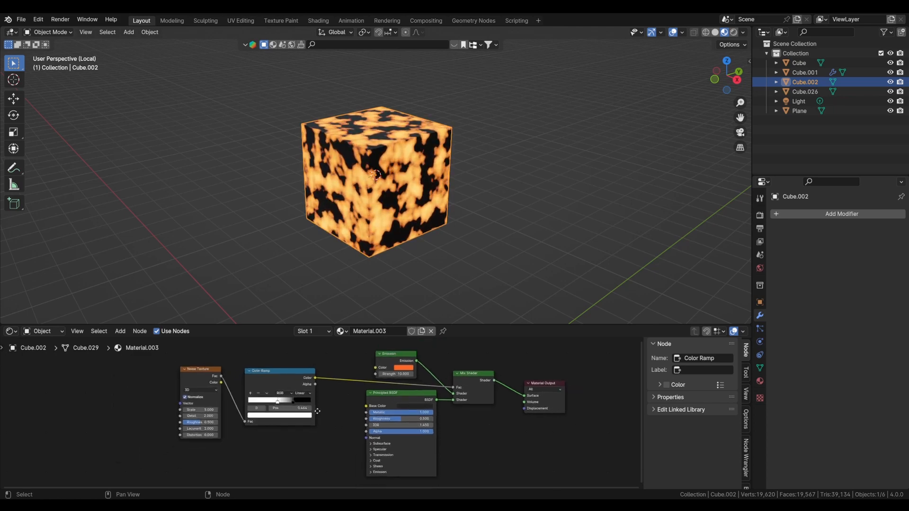
Preview in rendered view and move Cube.002 along X into the glass cube
{"action": "left_click", "coordinate": [402, 368]}
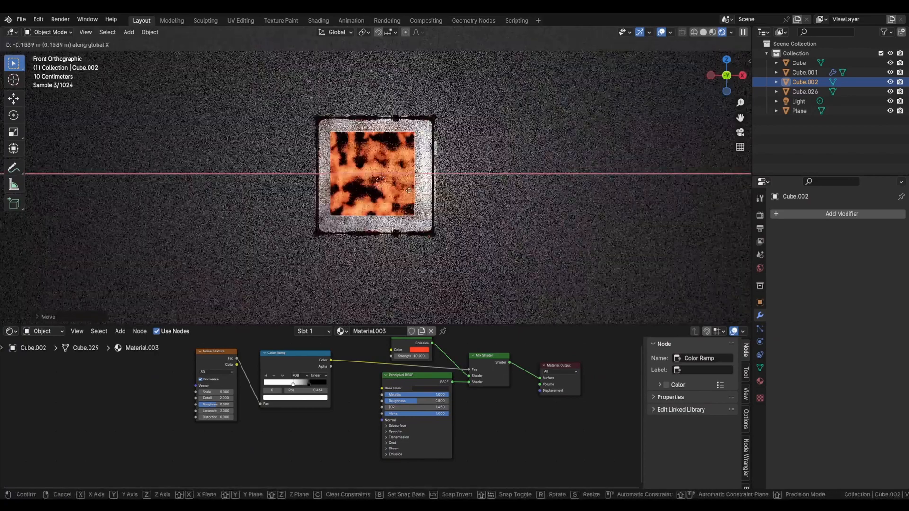
{"action": "left_click", "coordinate": [804, 91]}
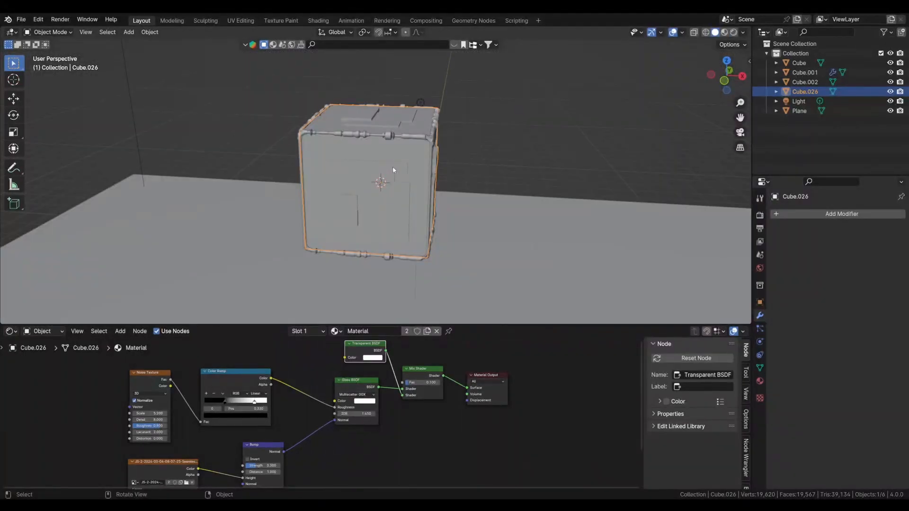
Select Cube.001 and Cube.002, then Cube.026 last, and parent them with Ctrl+P > Object
{"action": "left_click", "coordinate": [804, 72]}
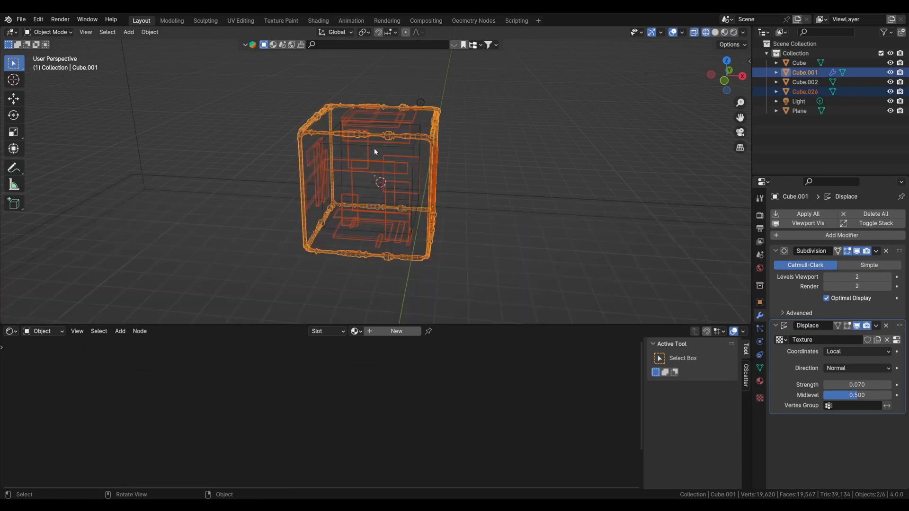
{"action": "left_click", "coordinate": [805, 82]}
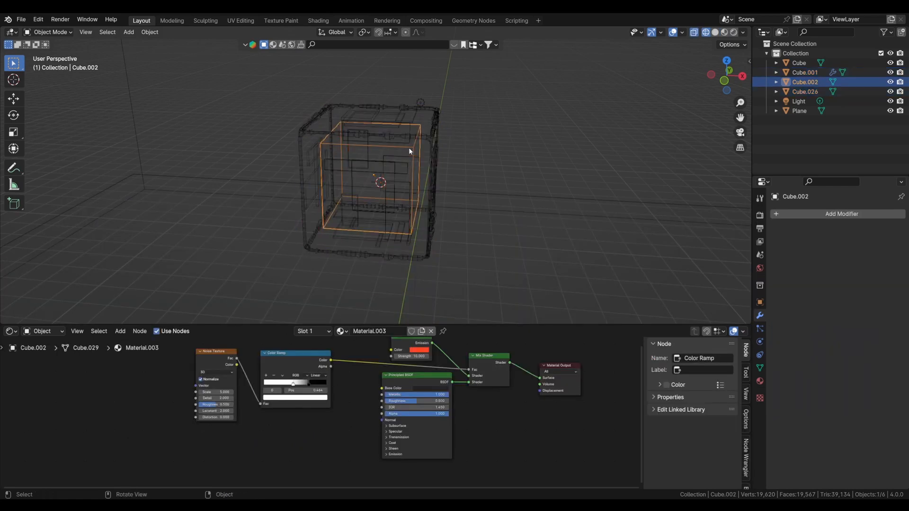
{"action": "left_click", "coordinate": [804, 72]}
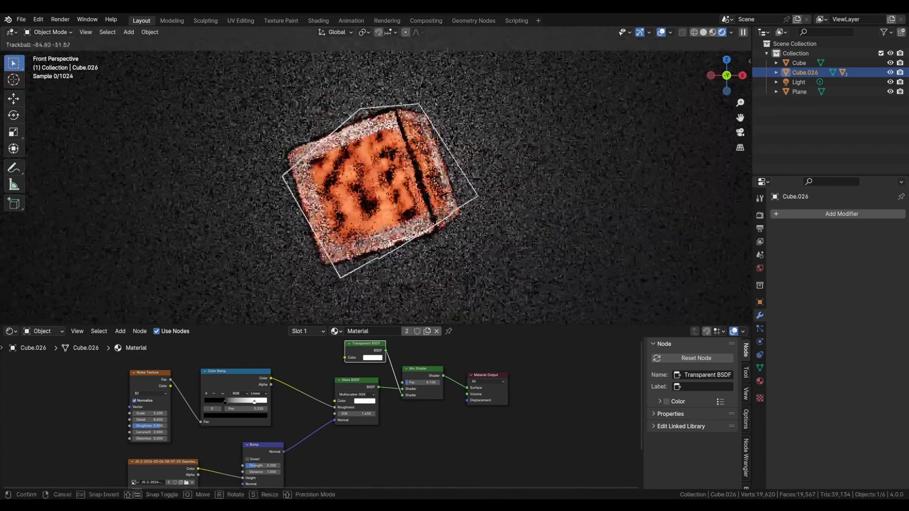
Trackball-rotate Cube.026 with its children to an angle, then reselect Cube.026
{"action": "left_click_drag", "start_coordinate": [371, 185], "coordinate": [394, 208]}
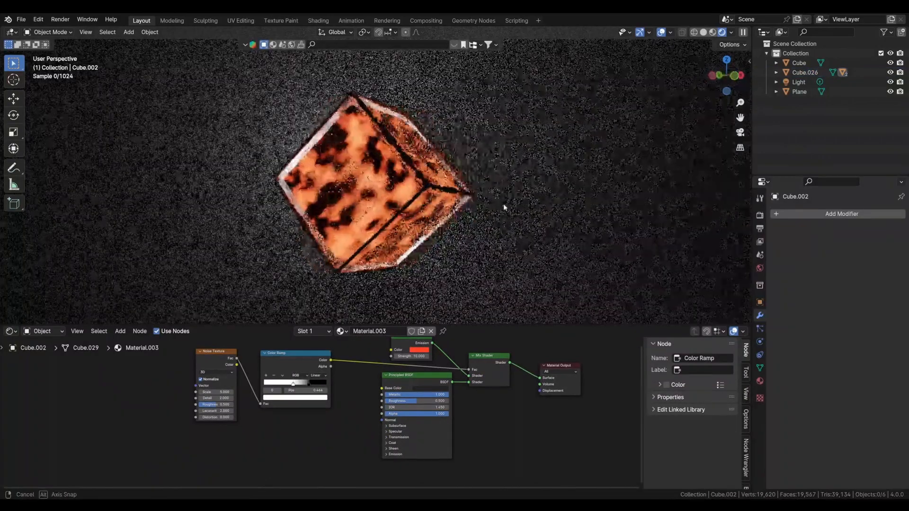
{"action": "left_click", "coordinate": [803, 72]}
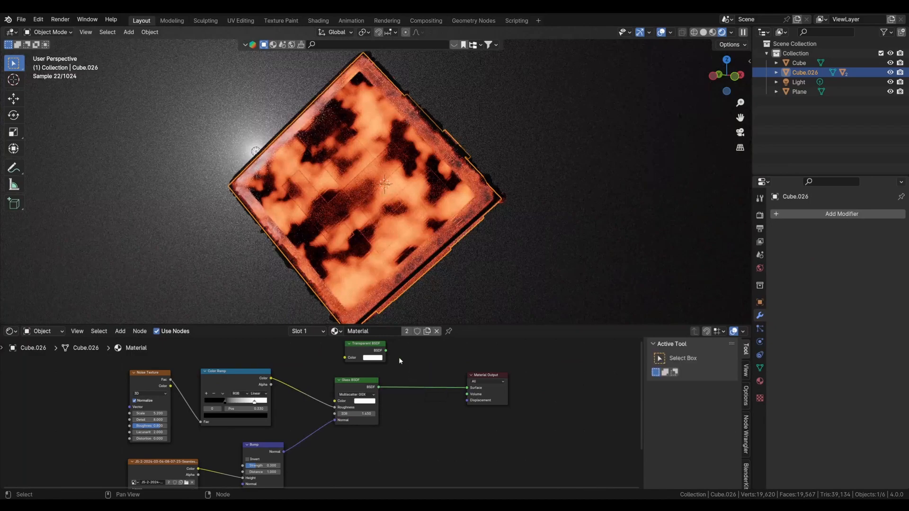